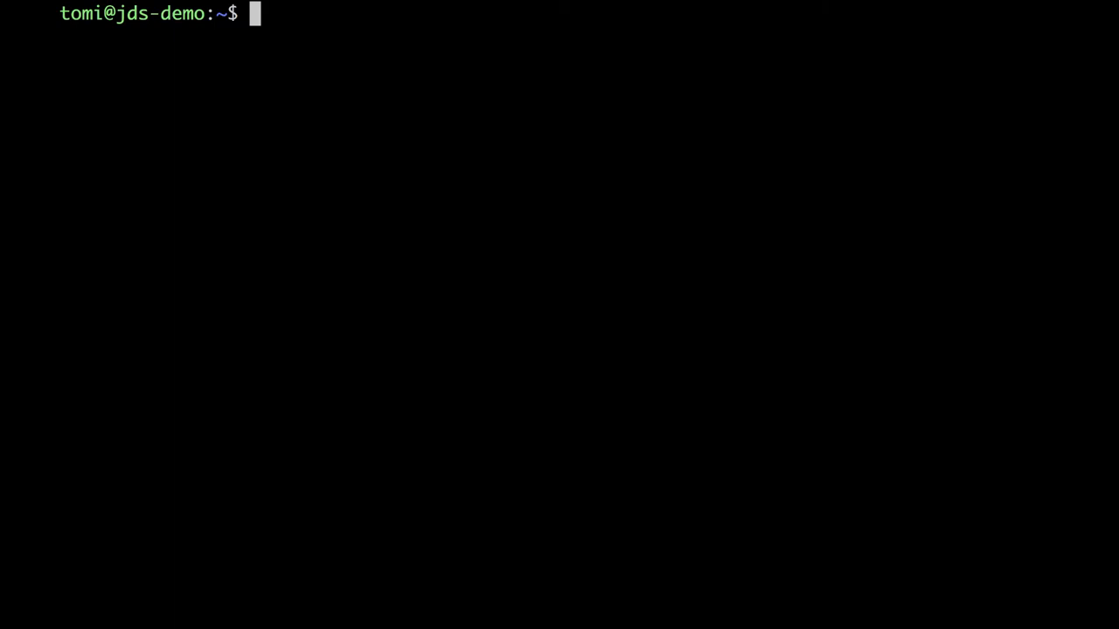
Run crontab -e and choose /usr/bin/mcedit as the editor
type("crontab")
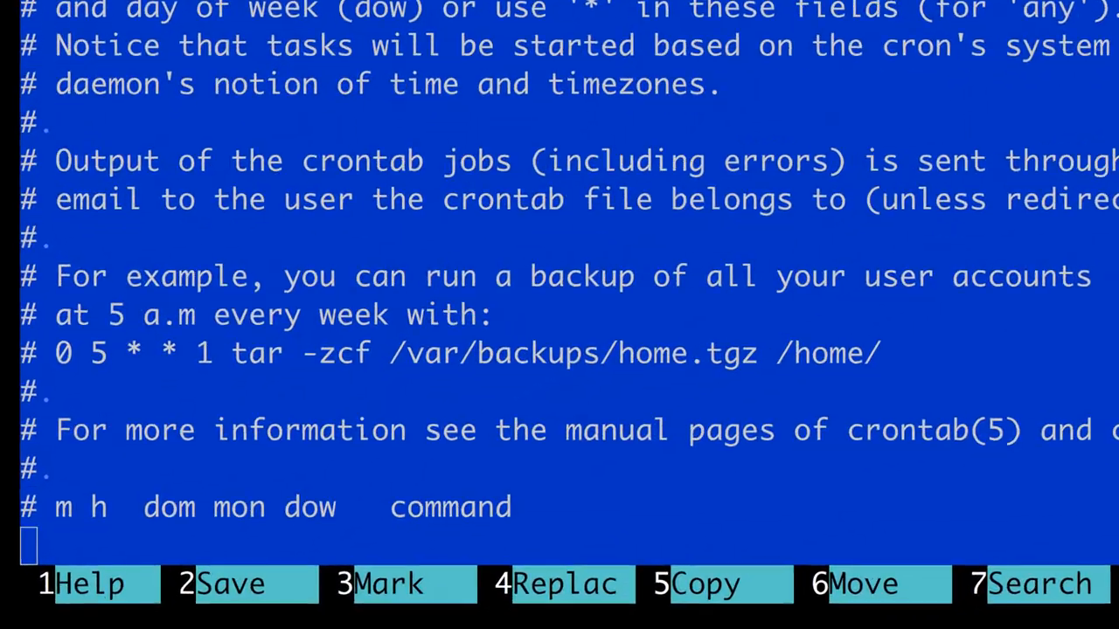
Add the job line 0 0 * * * echo "hello" > file.csv below the header comment
scroll("down", 3)
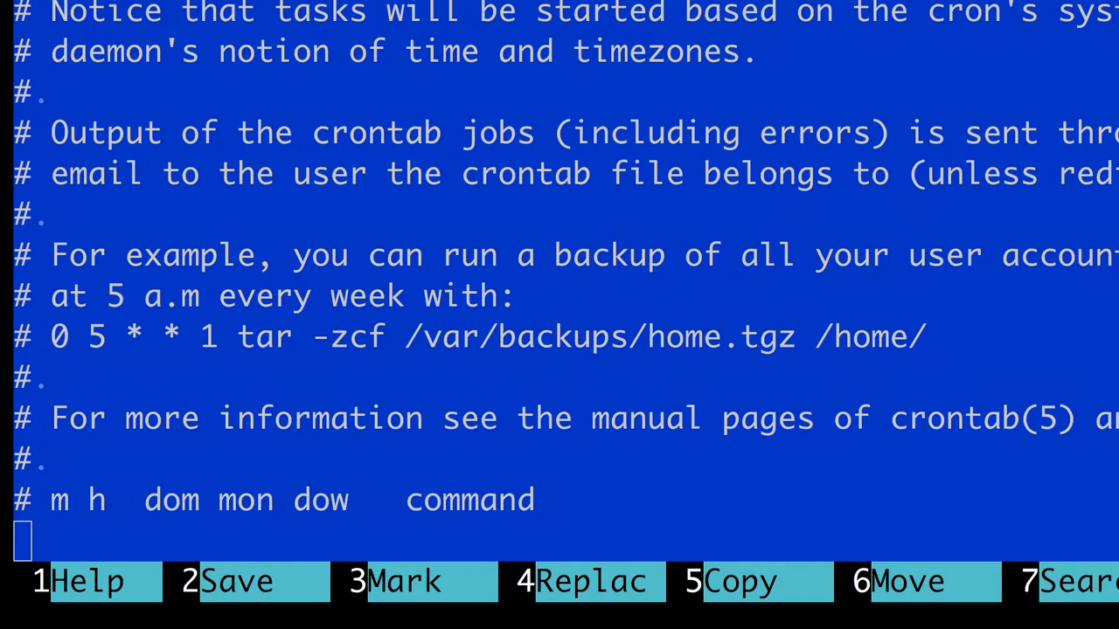
type("0 0 * * *")
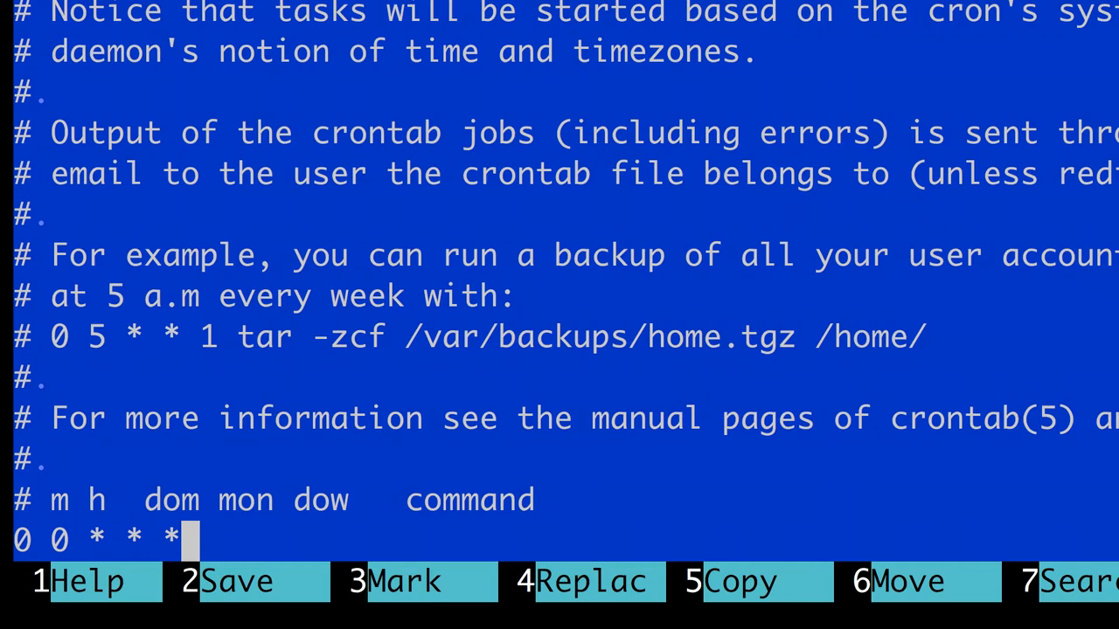
type("echo.")
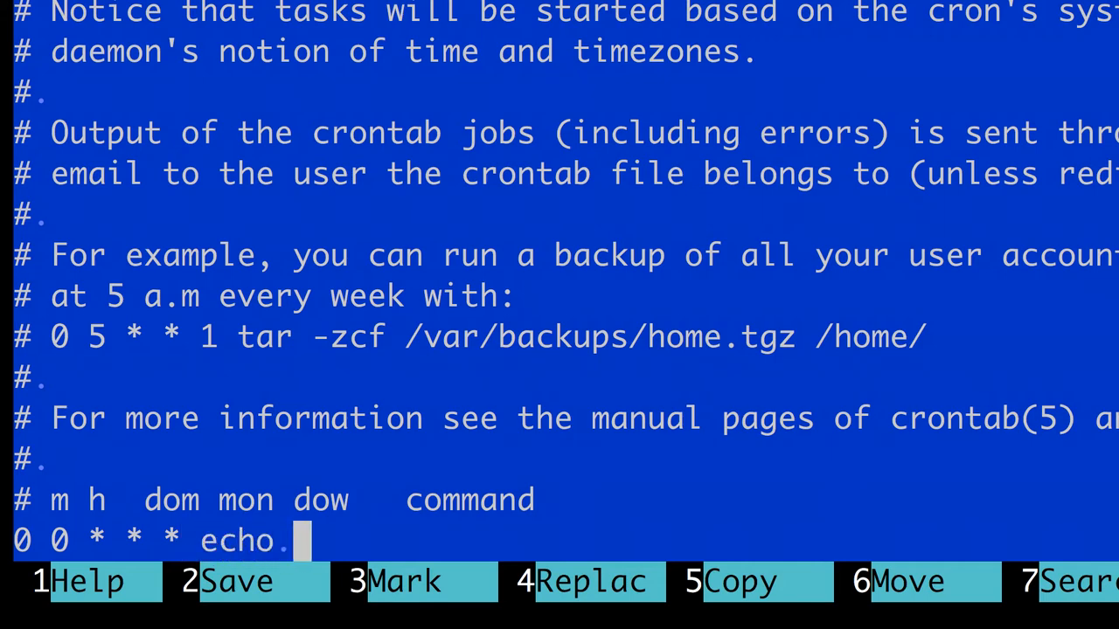
type("\"hello\" > fi")
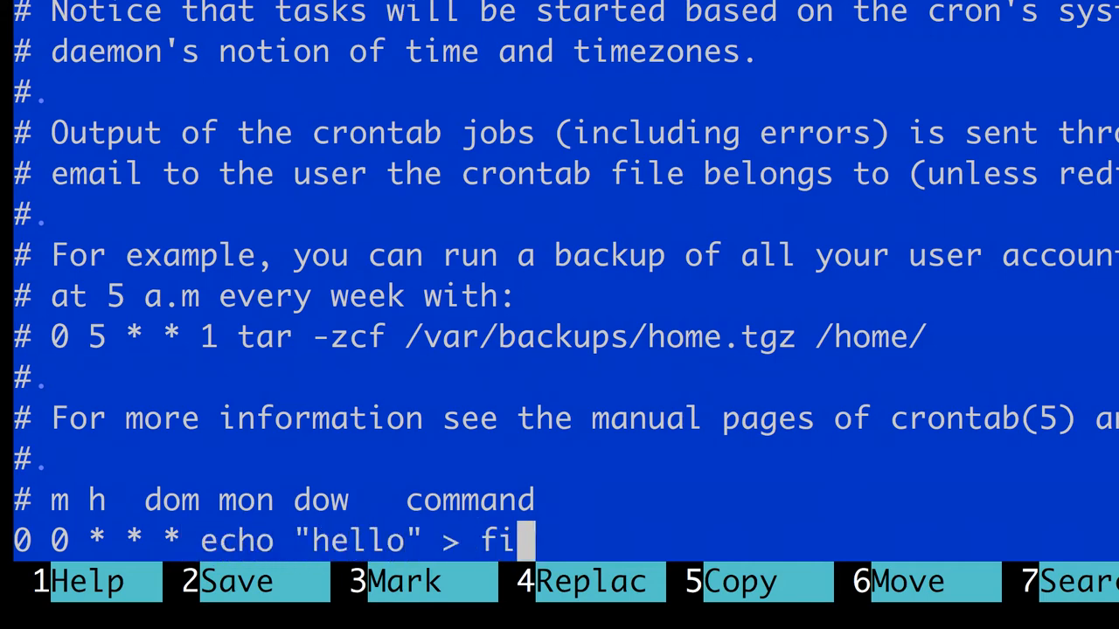
type("le.csv")
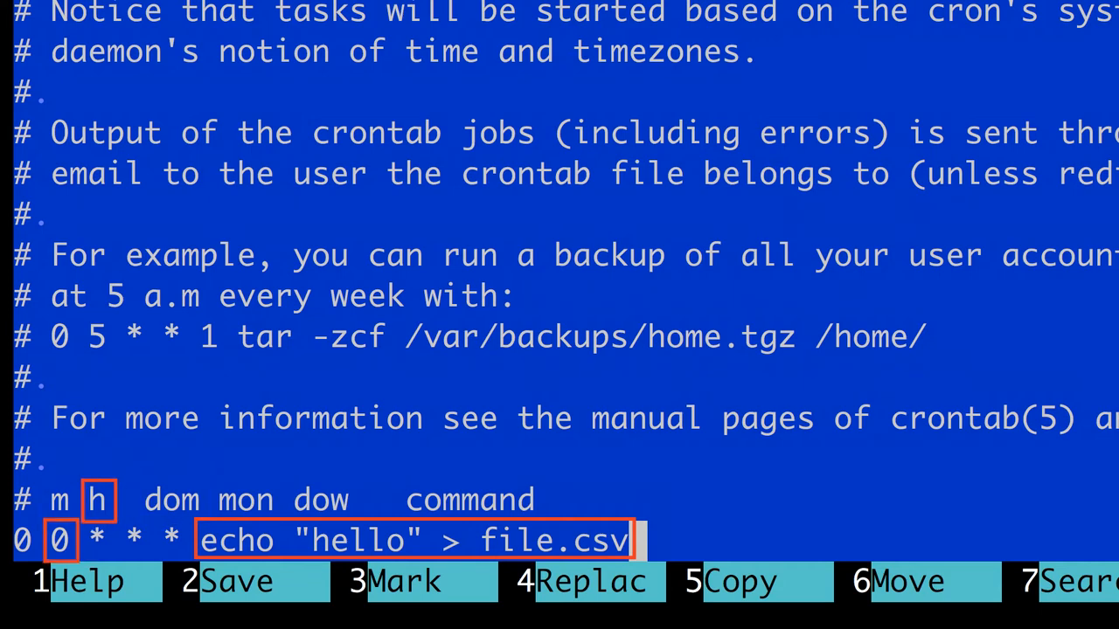
key("Escape")
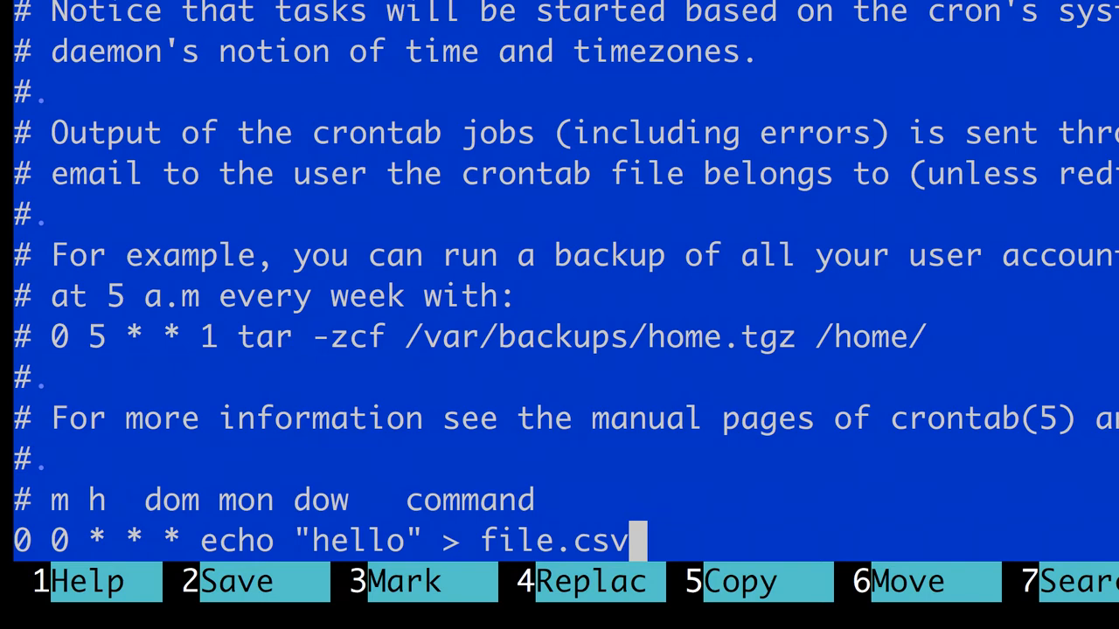
Change the hello job's minute and hour fields to 30 2
type("2")
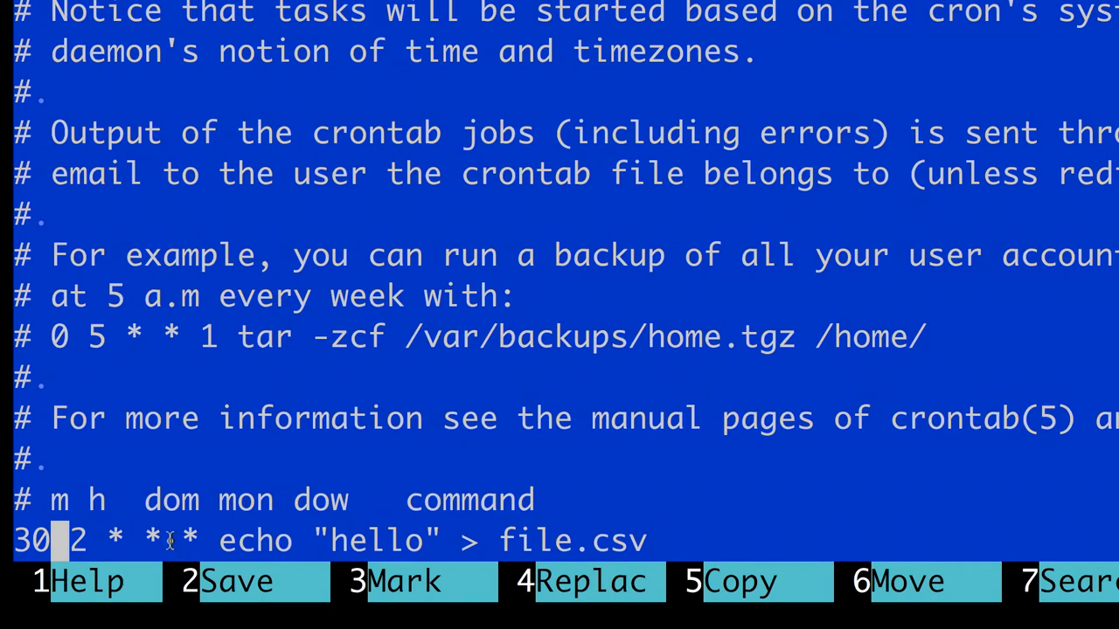
type("8")
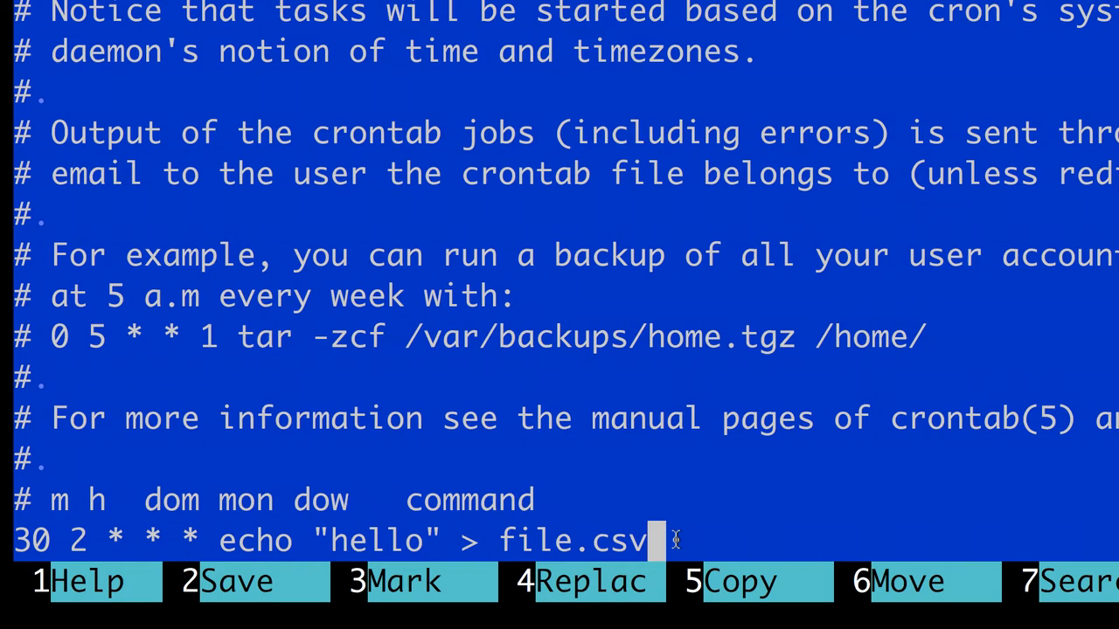
Add a second job line 30 3 * * * echo "bye" > file2.csv
key("Enter")
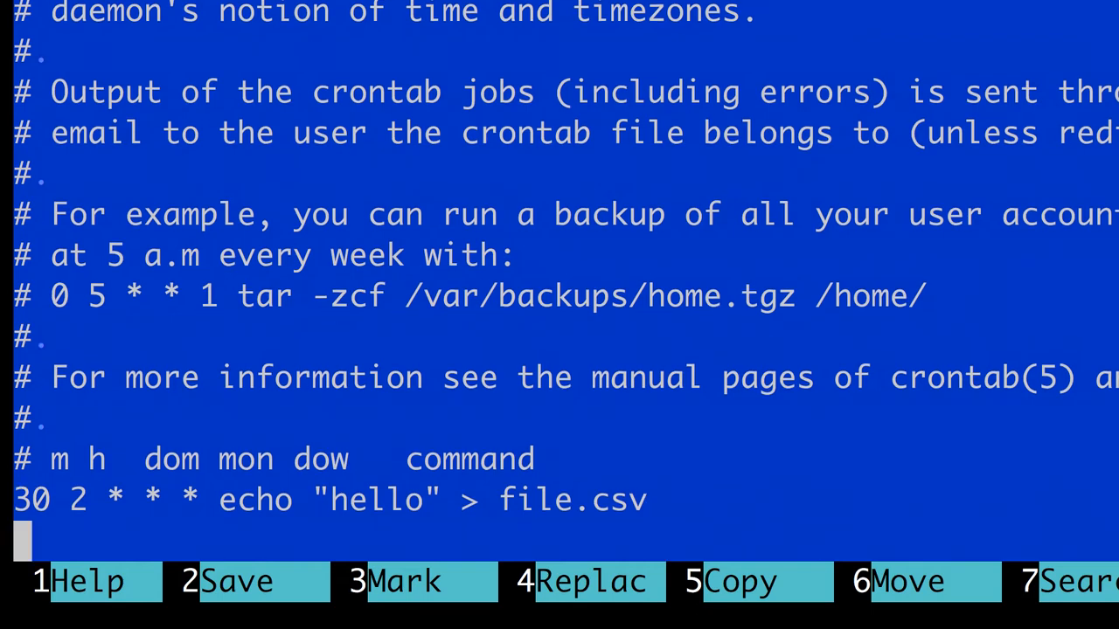
type("30")
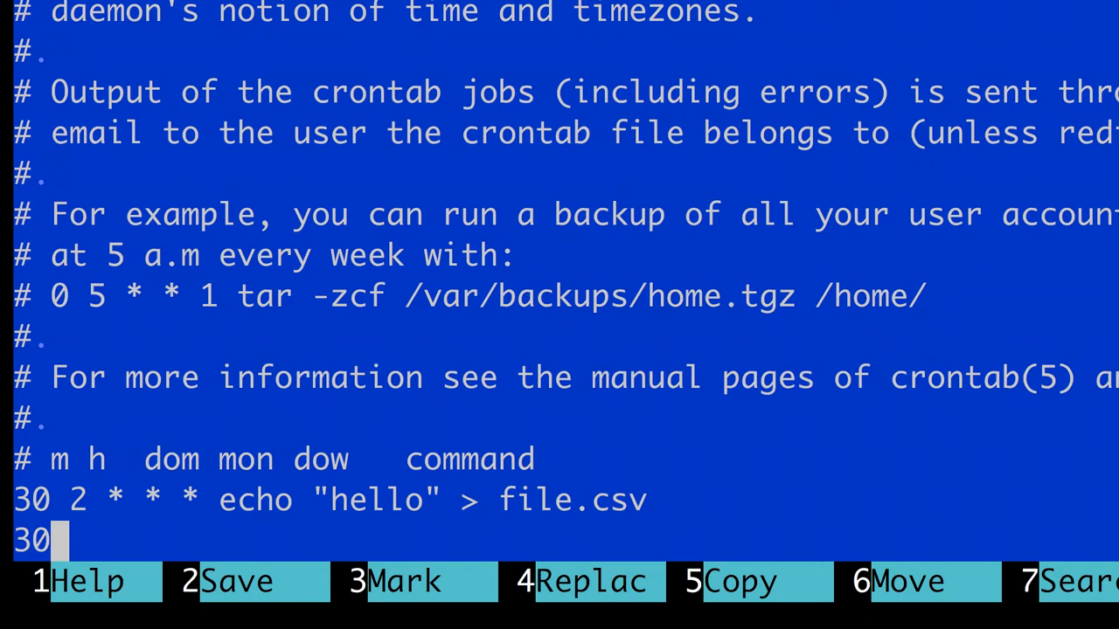
type("3 * * *")
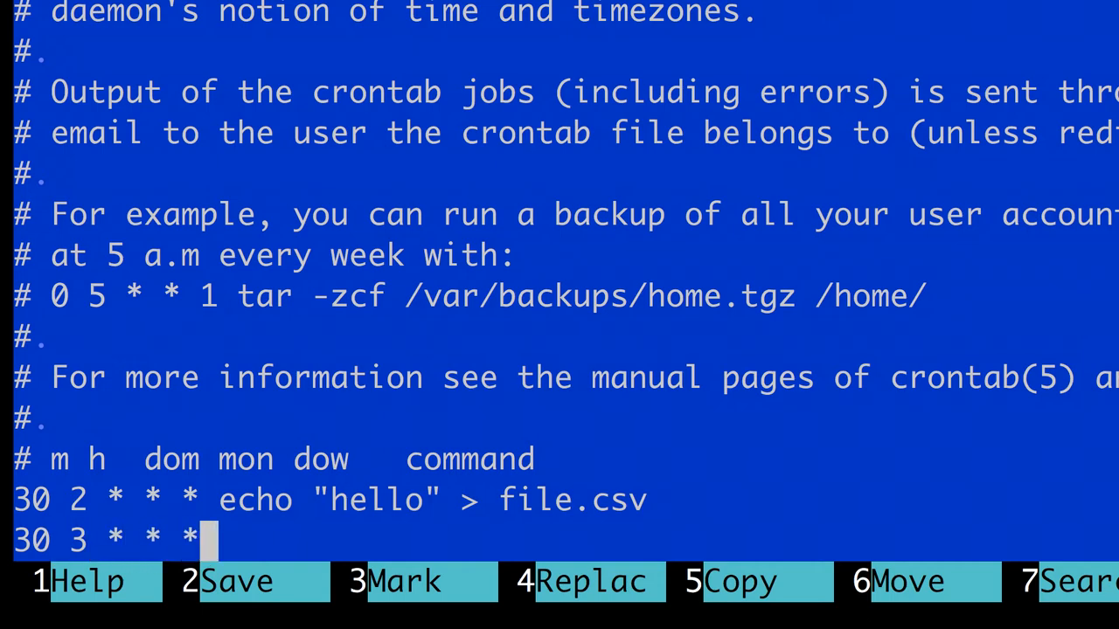
type(".")
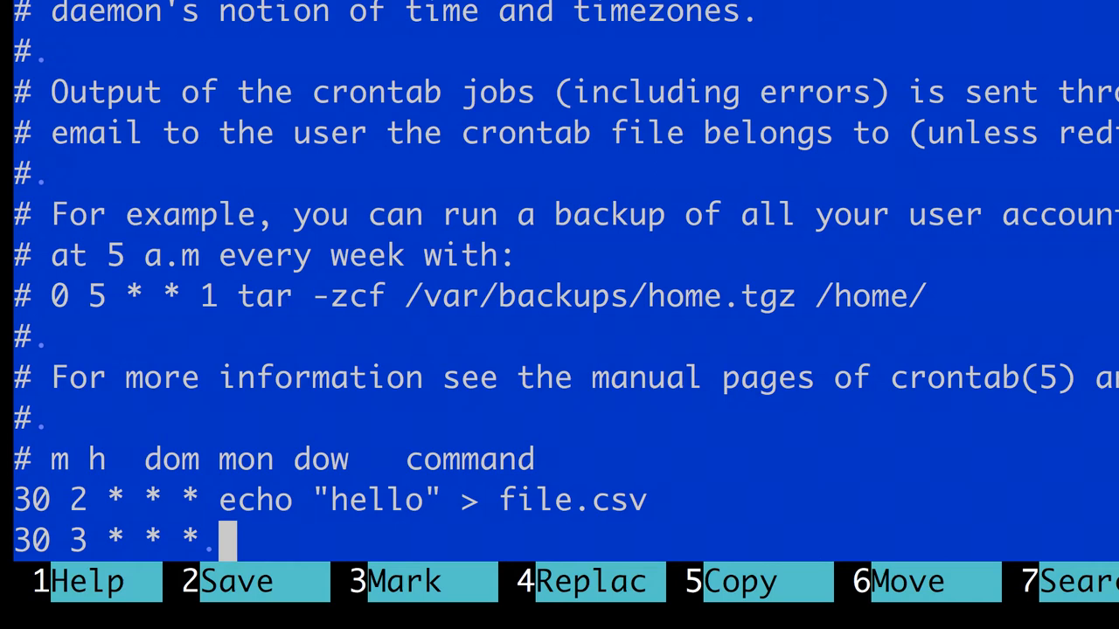
type("echo \"bye")
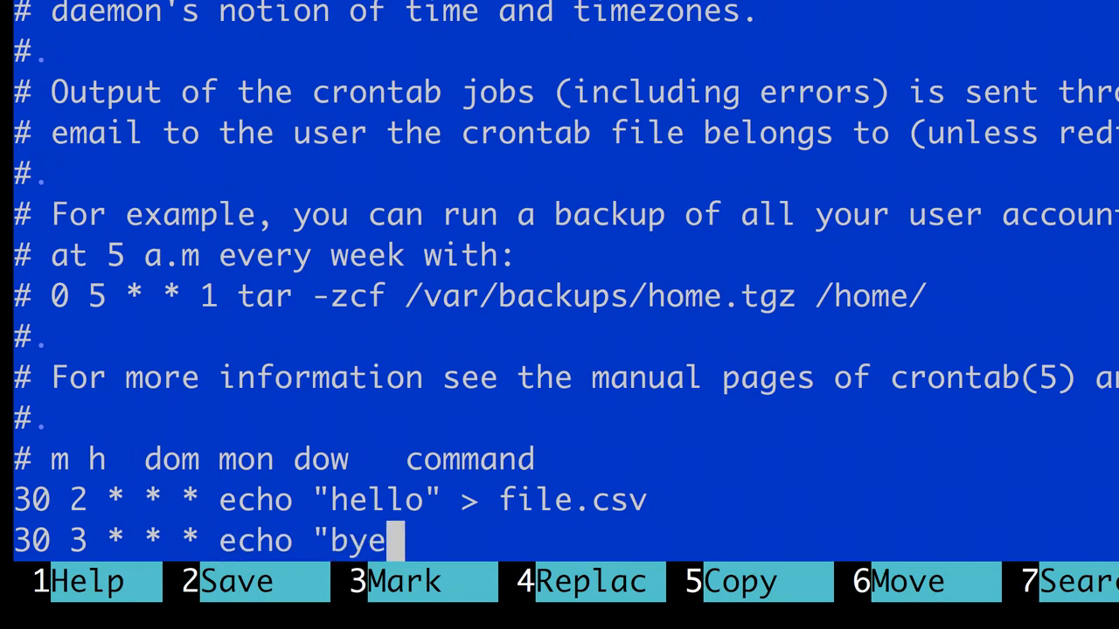
type("\" >")
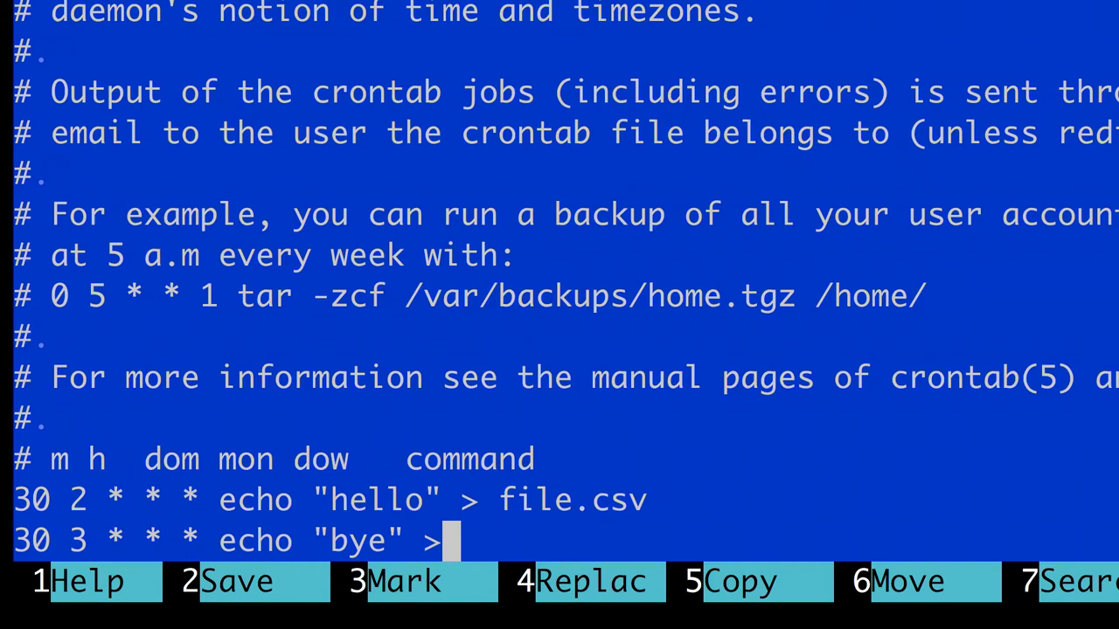
type("file2.csv")
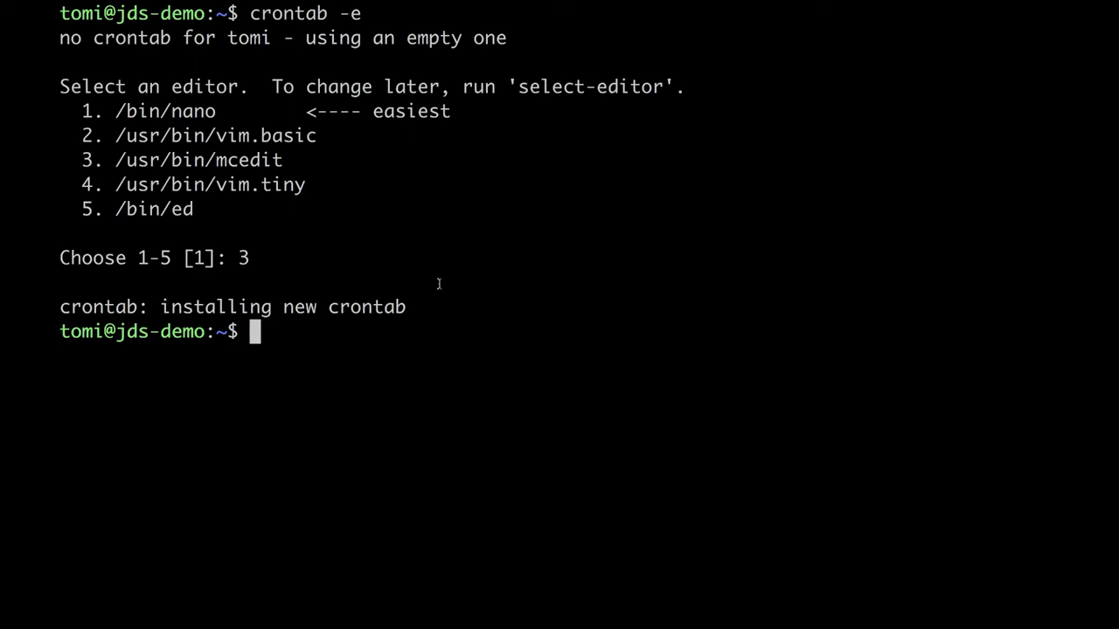
Run crontab -e, check the home path with pwd, and reopen the crontab
type("crontab -e")
type("pwd")
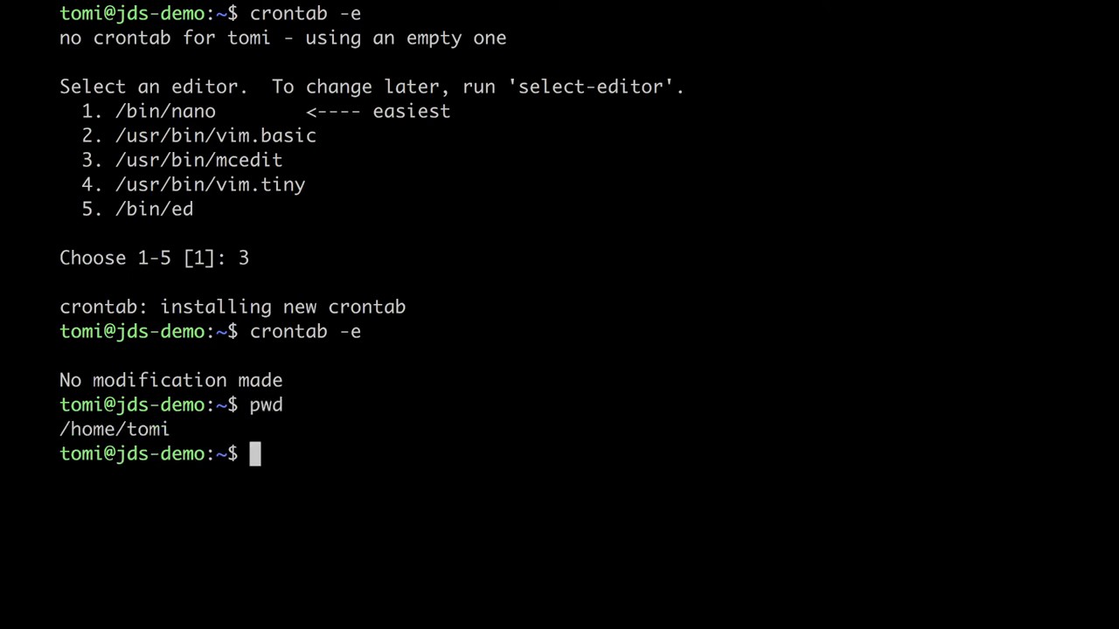
type("cho \"hello\" > file.csv")
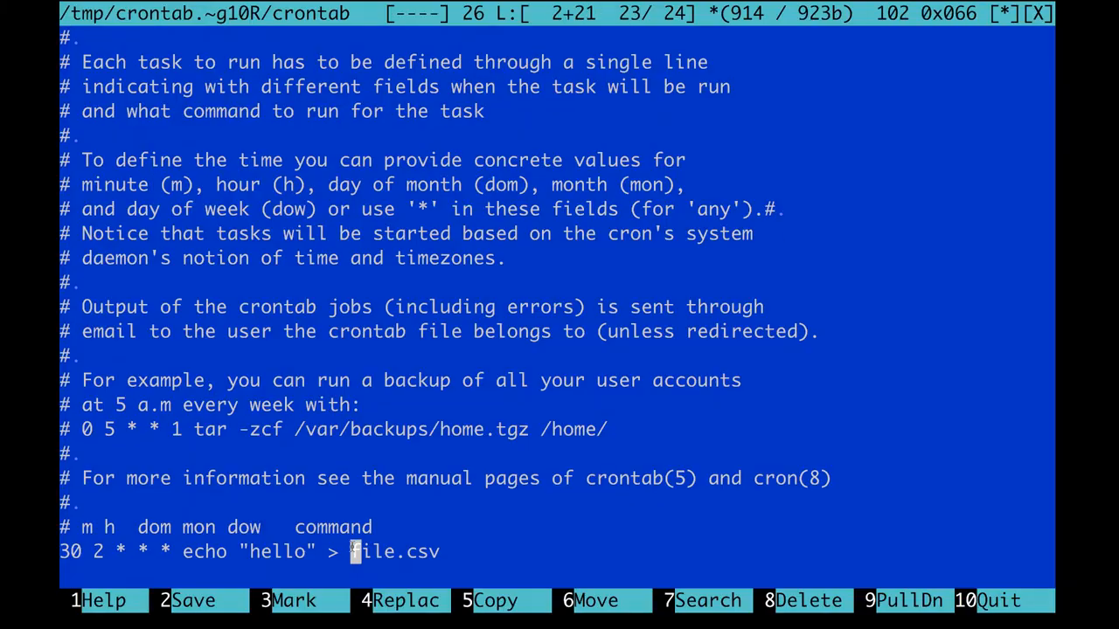
Prefix file.csv with /home/tomi/ in the hello job and install the crontab
type("/home/tomi/")
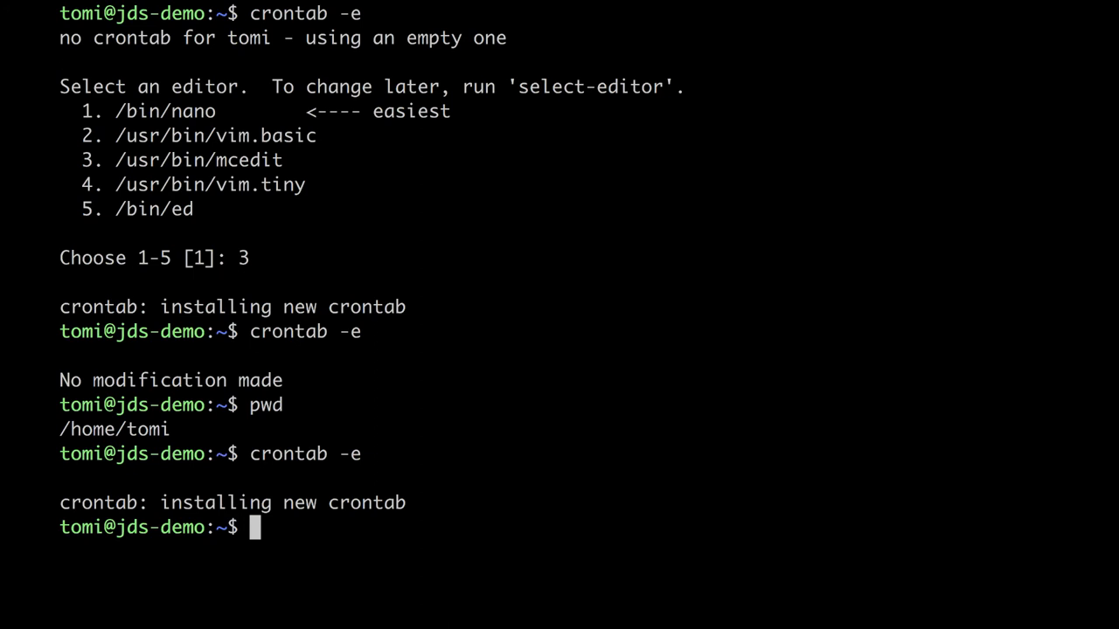
Check the time with date, then set the hello job to 5 17 in the crontab
type("date")
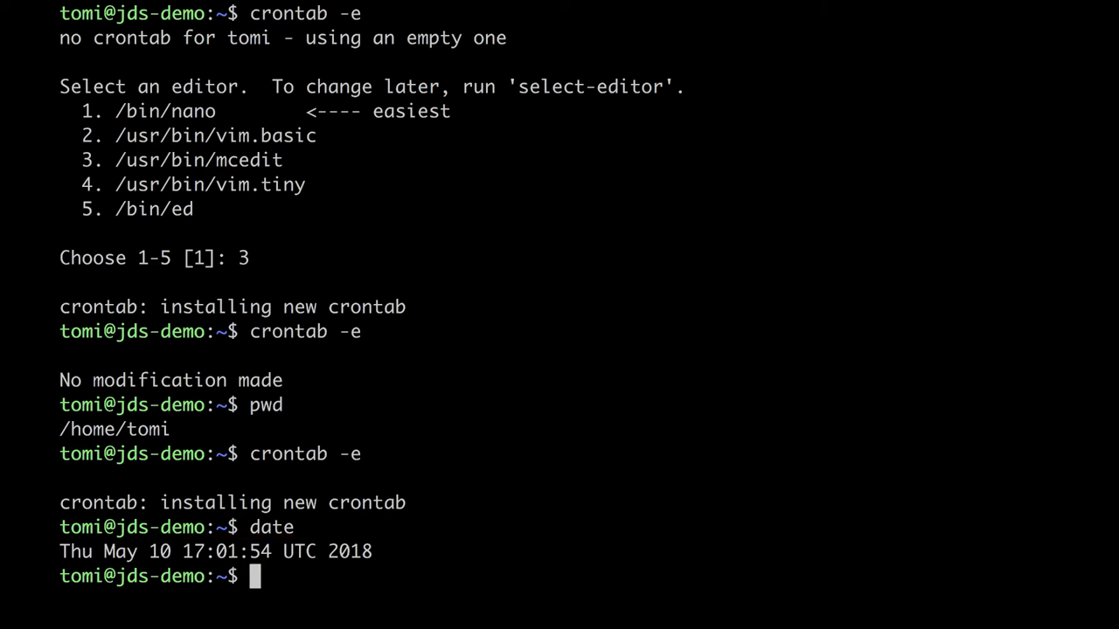
type("cro")
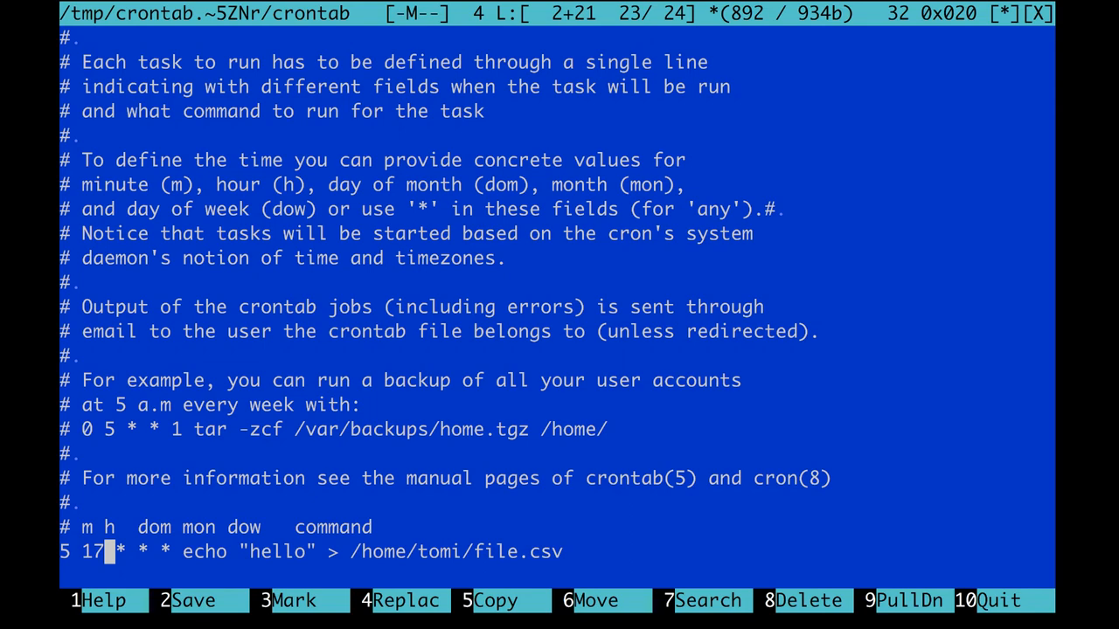
Quit mcedit saving the crontab, then run date until it reads 17:05
left_click(964, 602)
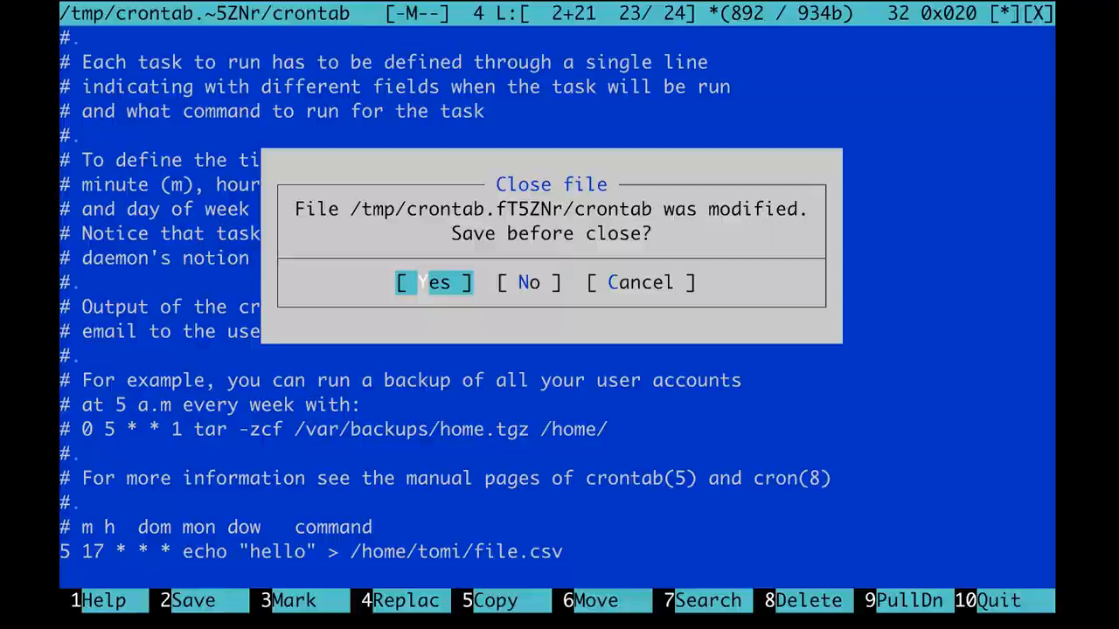
left_click(434, 283)
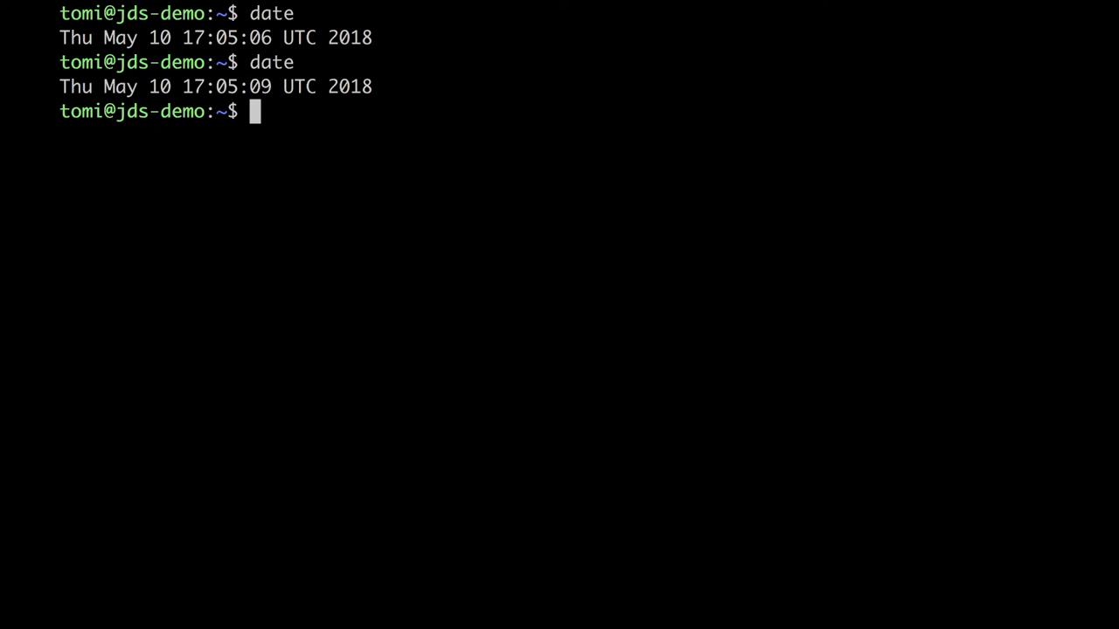
List the home directory, cat file.csv to see hello, and reopen the crontab
type("ls")
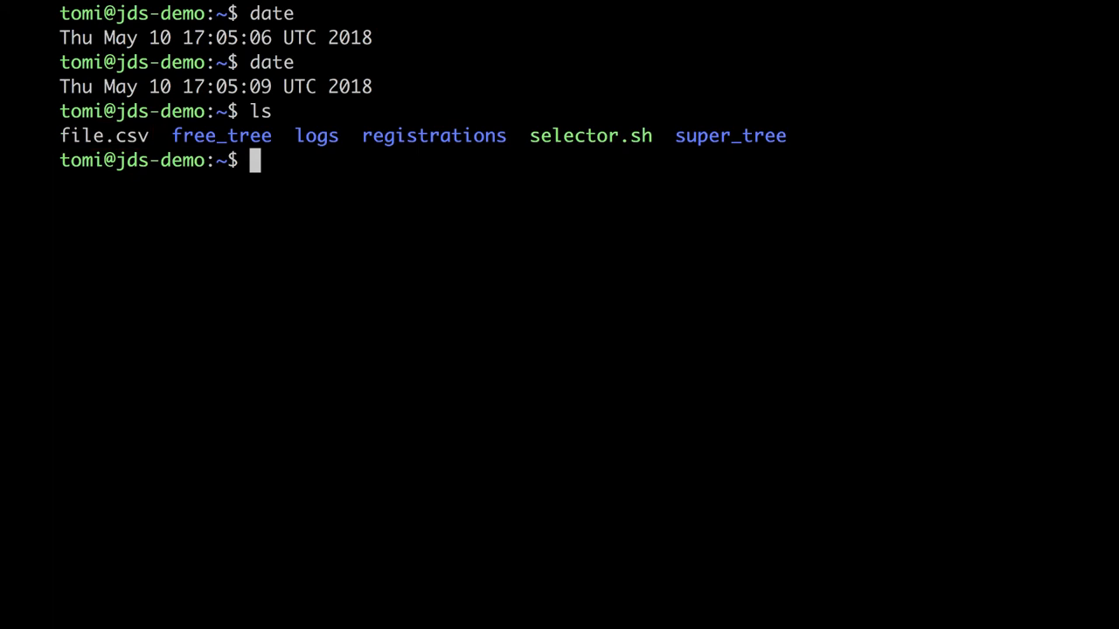
type("cat file.csv")
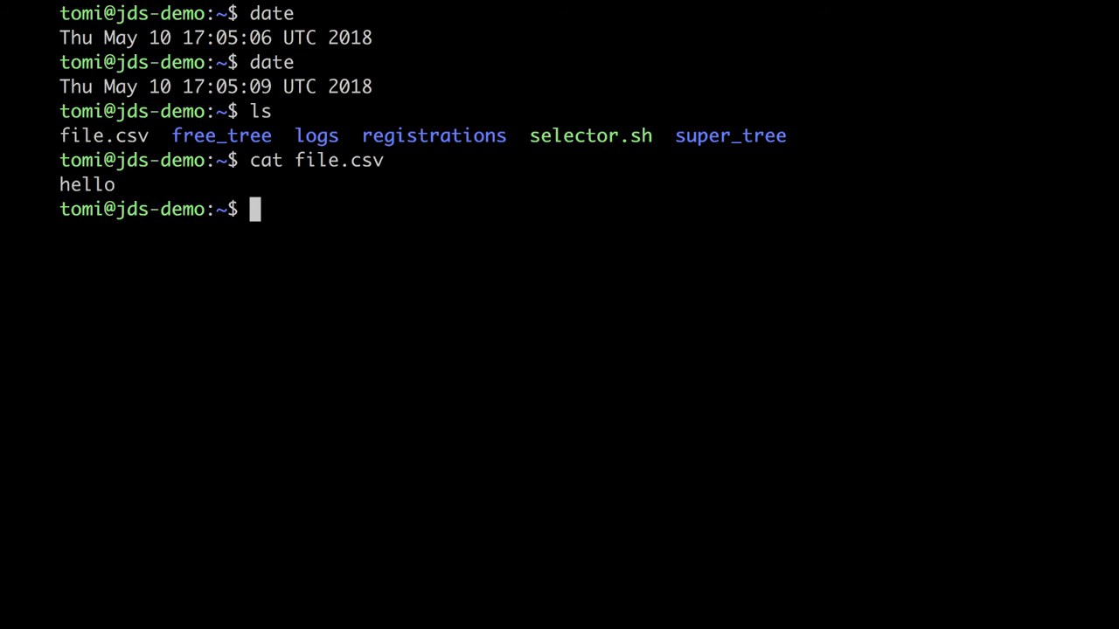
type("crontab")
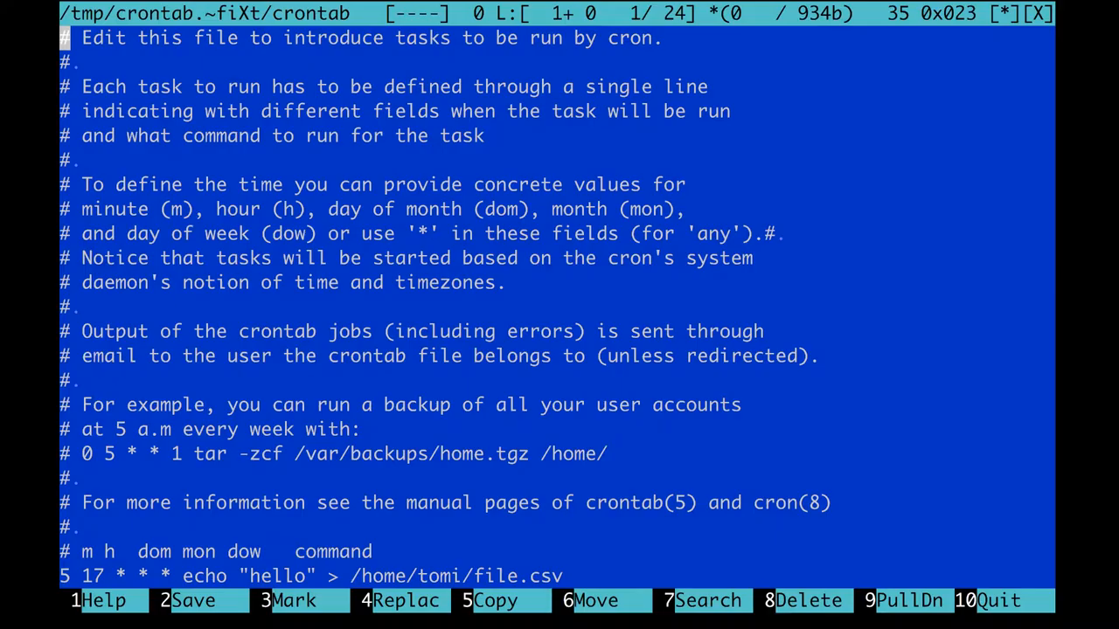
Change the hello job's schedule to 10 0 and install the updated crontab
type("10 0")
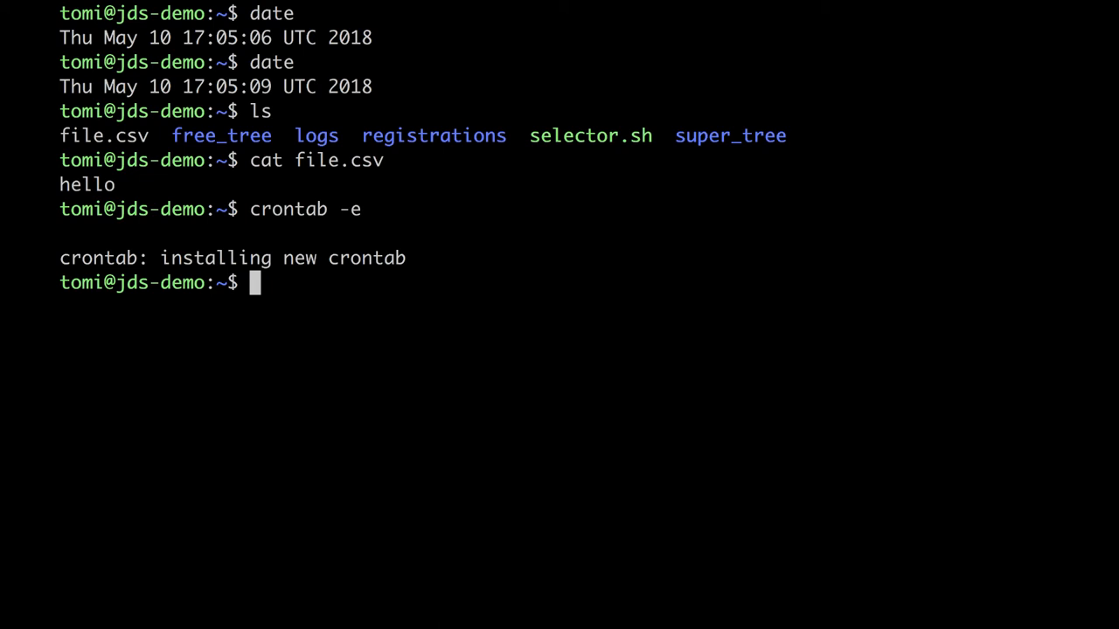
Create testscript.sh in mcedit with a bash shebang and echo "hello there" > /home/tomi/file2.csv
type("mce")
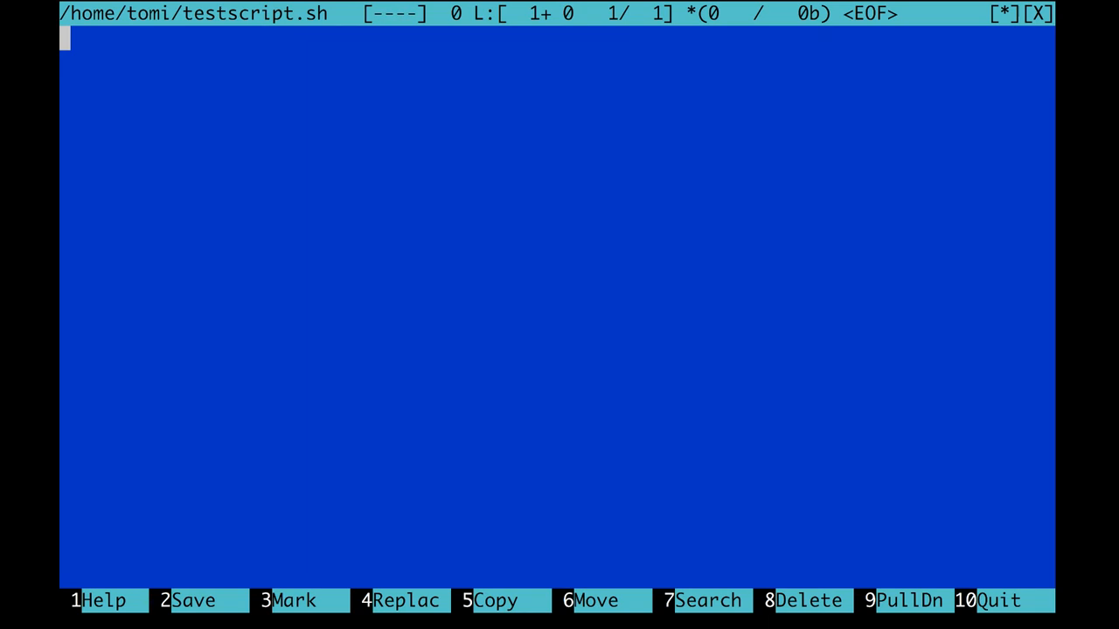
type("echo")
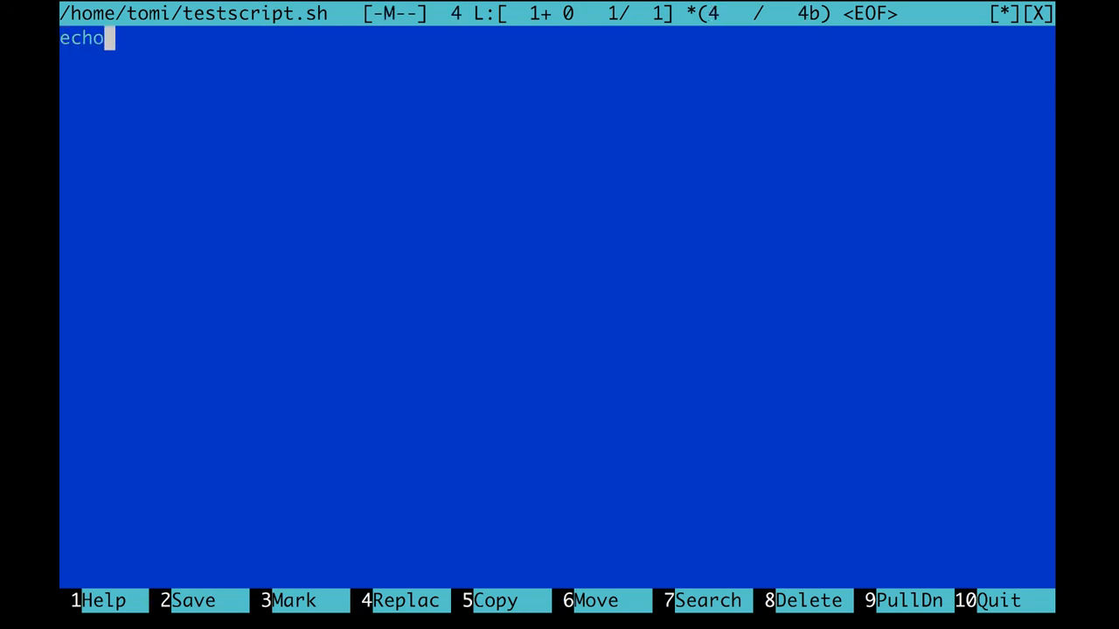
type("\"hello there")
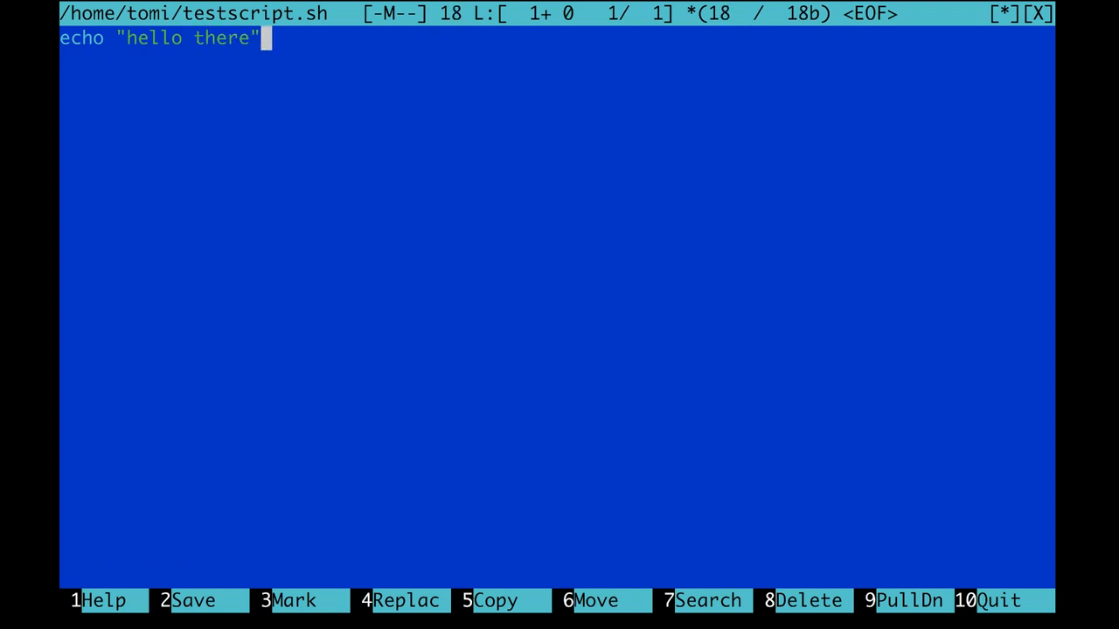
type(">.")
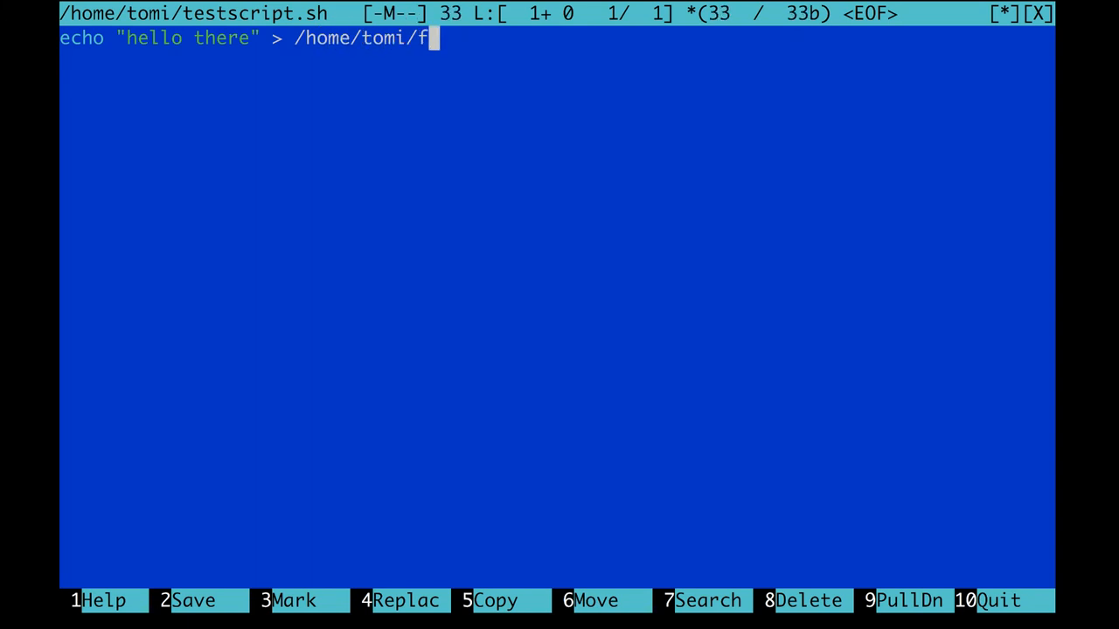
type("ile2.csv")
type("#!/usr/bin/env bash")
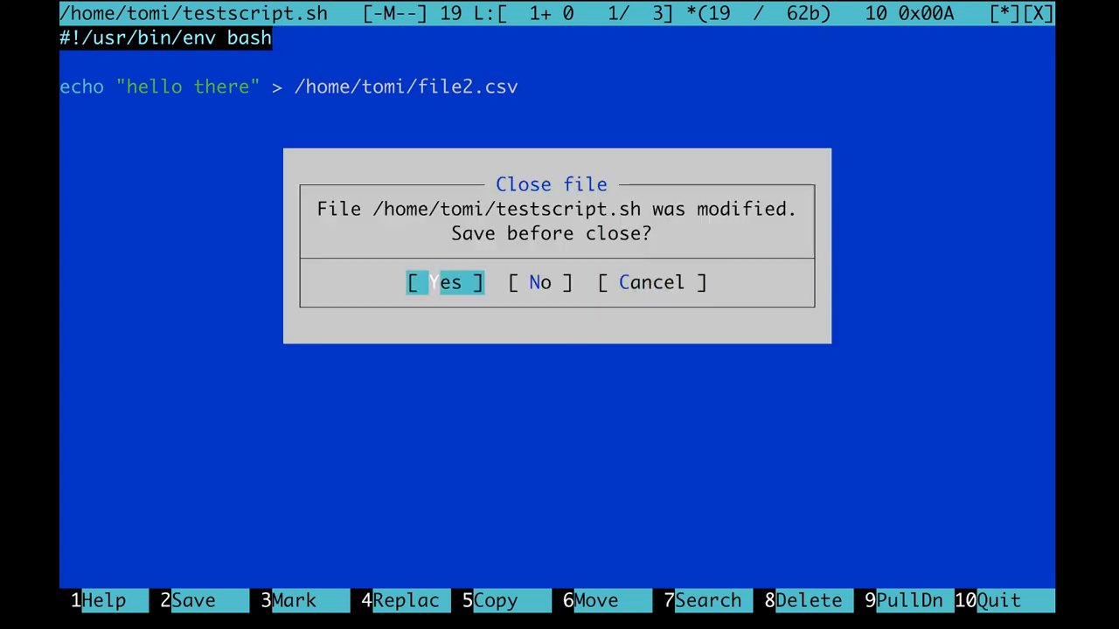
Save testscript.sh, make it executable with chmod 777, and check the time with date
left_click(444, 281)
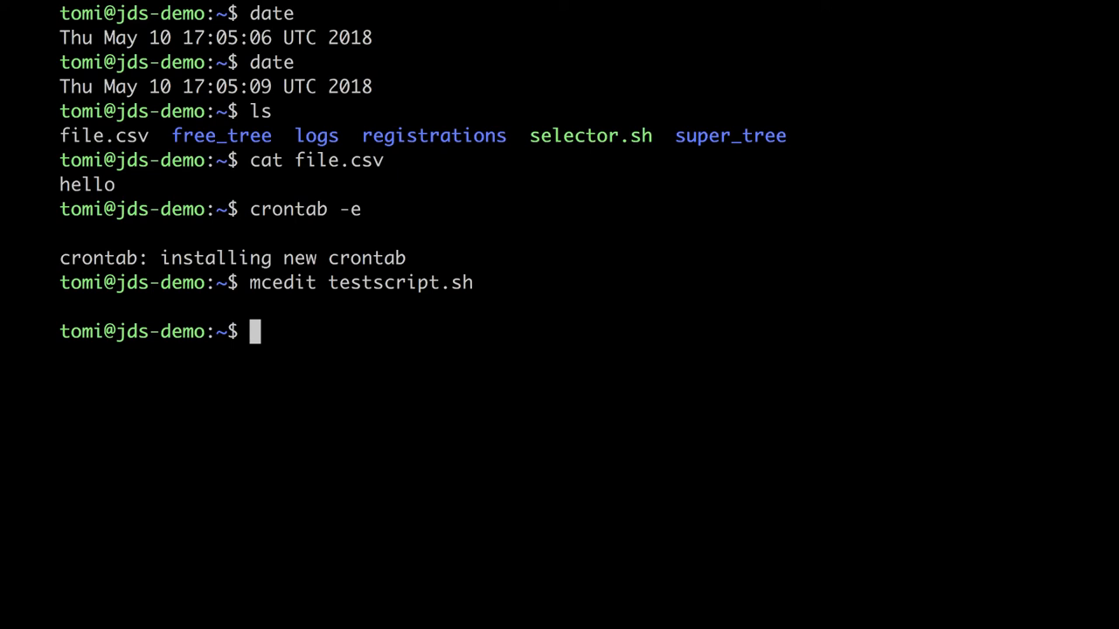
type("chmod")
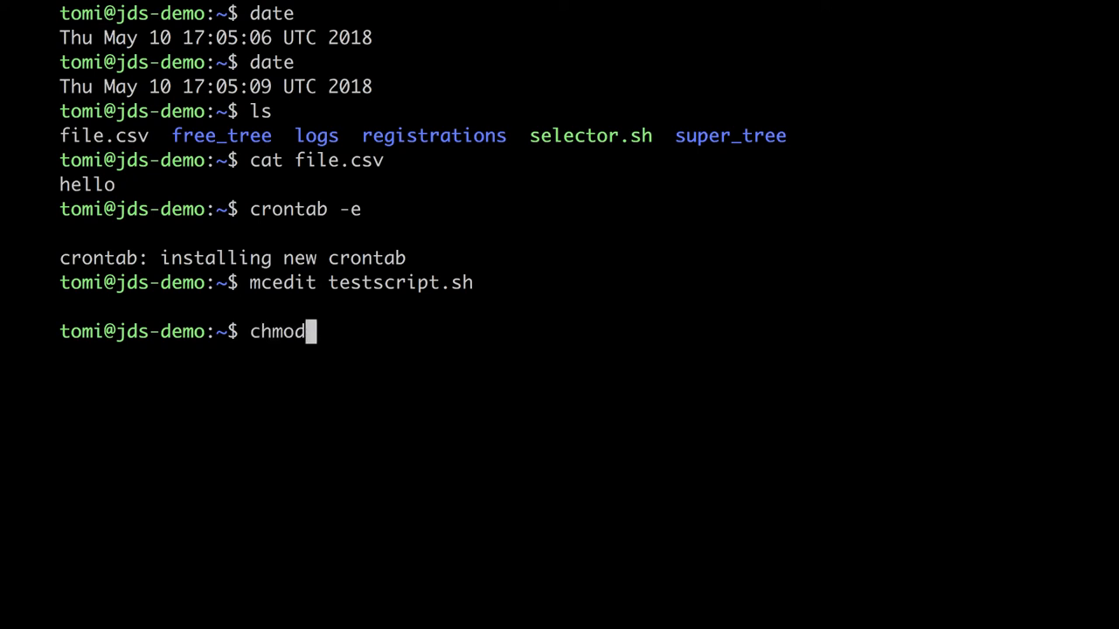
type("777")
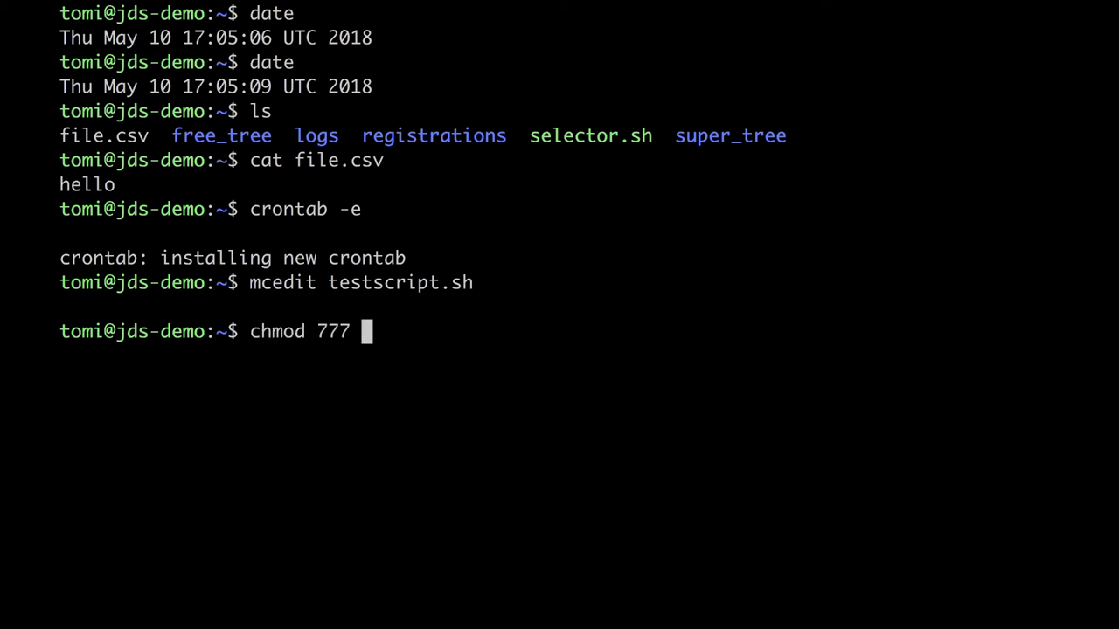
type("testscript.sh")
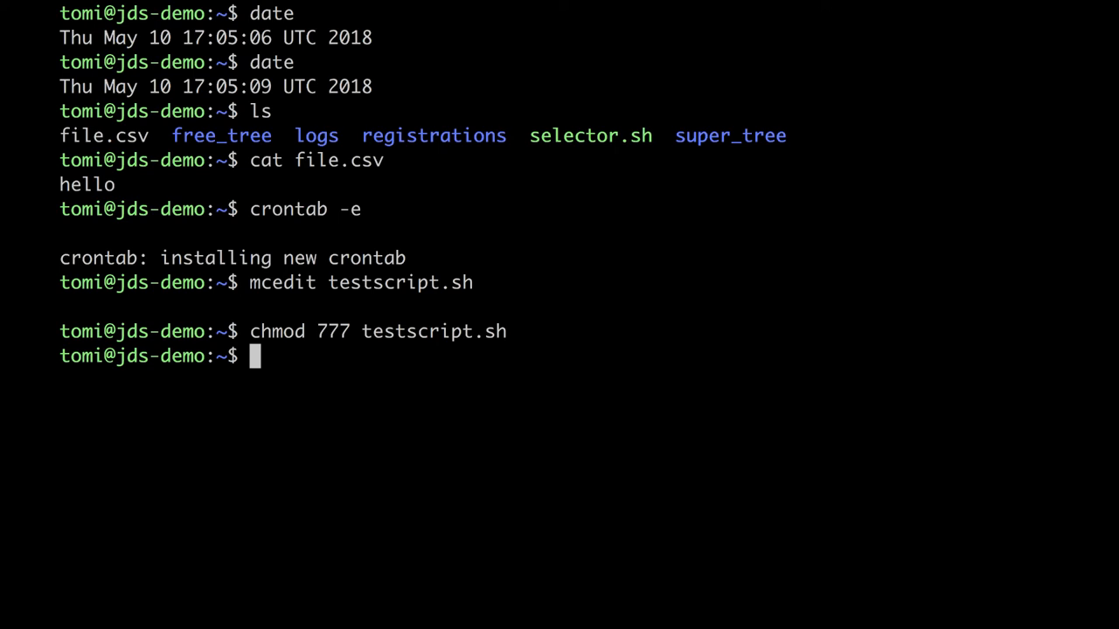
type("date")
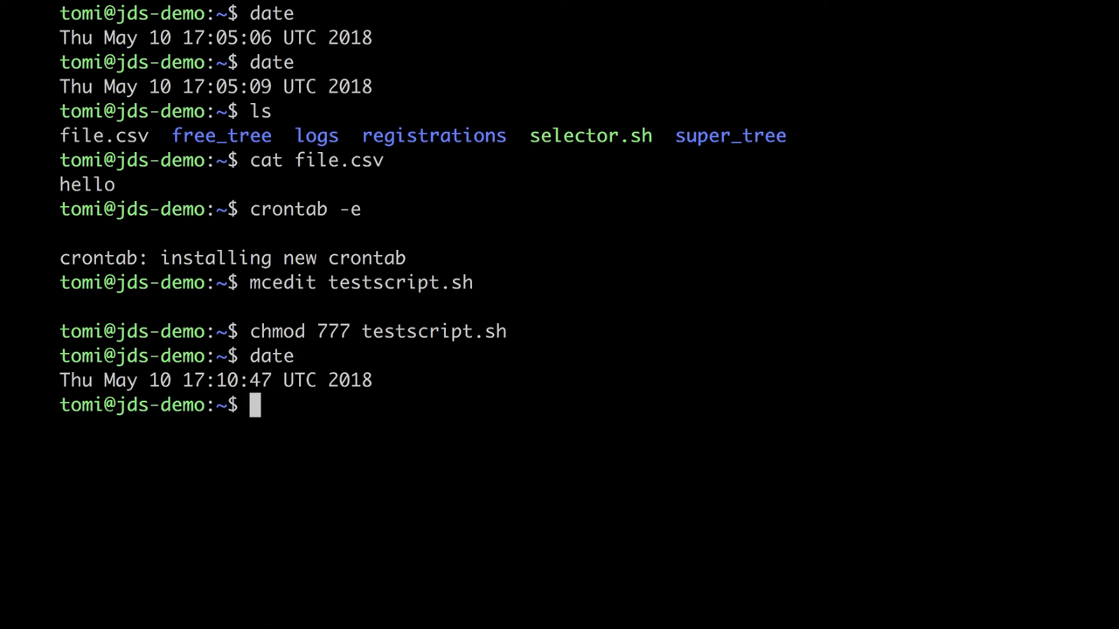
Add the crontab line '15 17 * * * /home/tomi/testscript.sh' via crontab -e and install it
type("crontab")
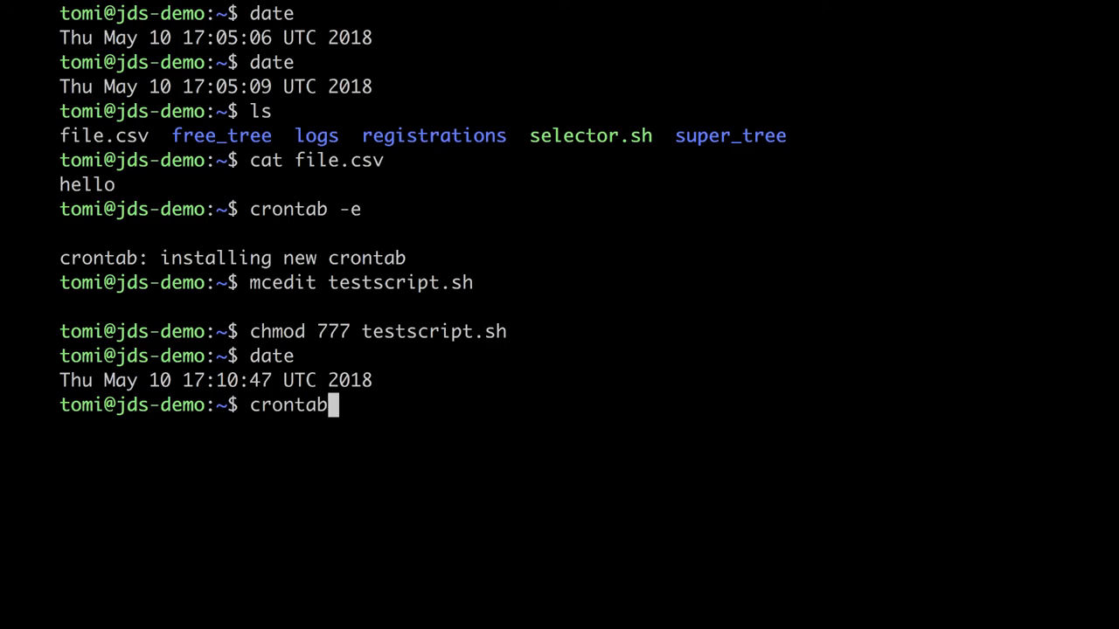
key("Return")
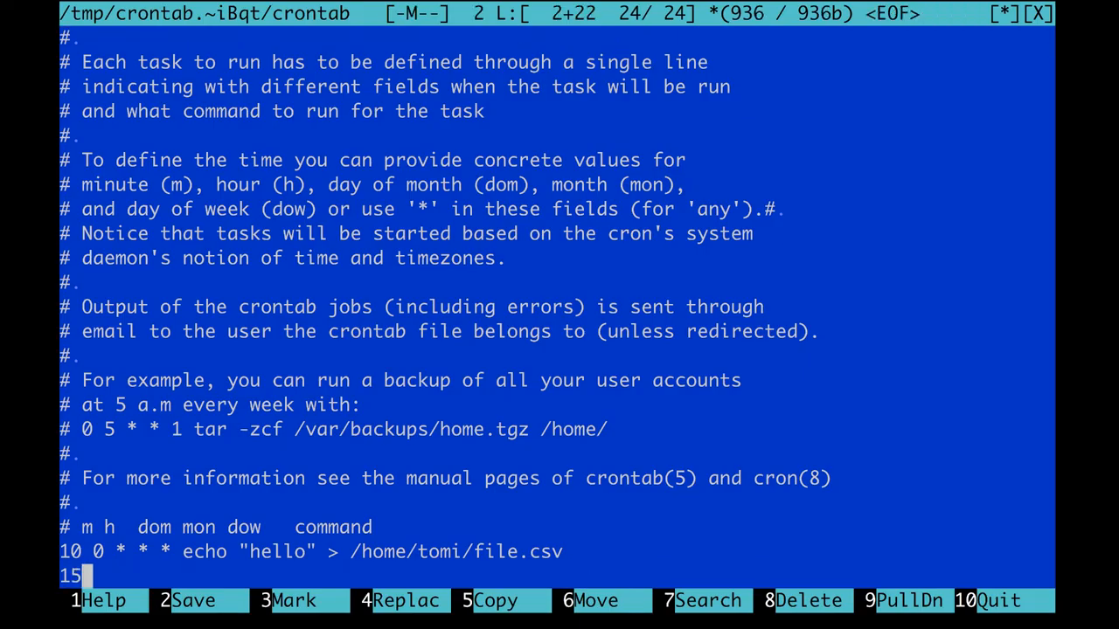
type("17 * * *")
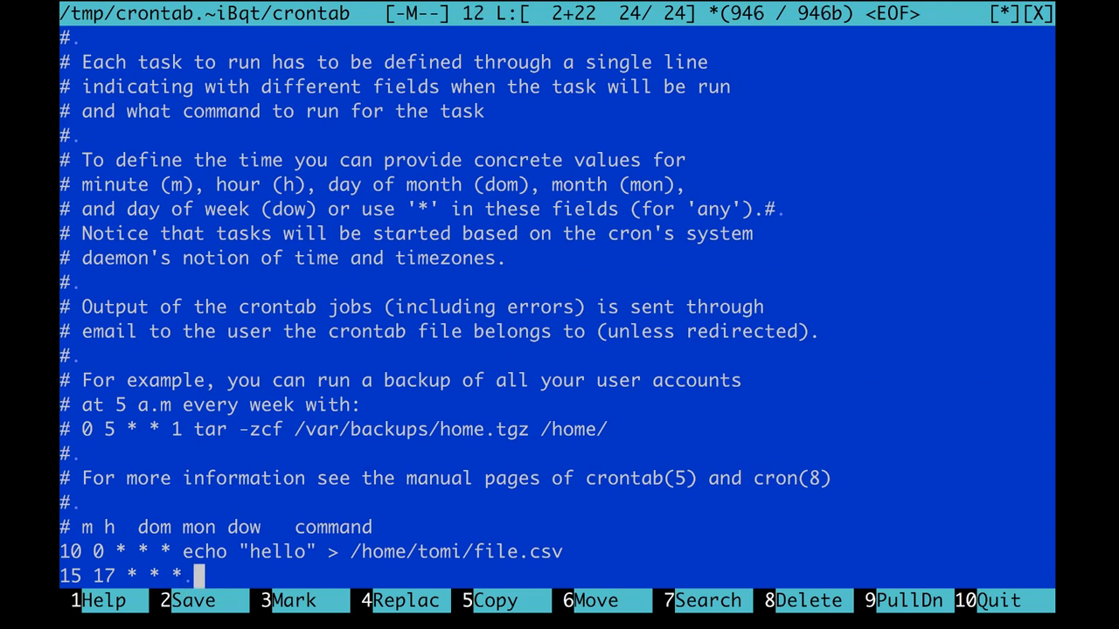
type("/home/")
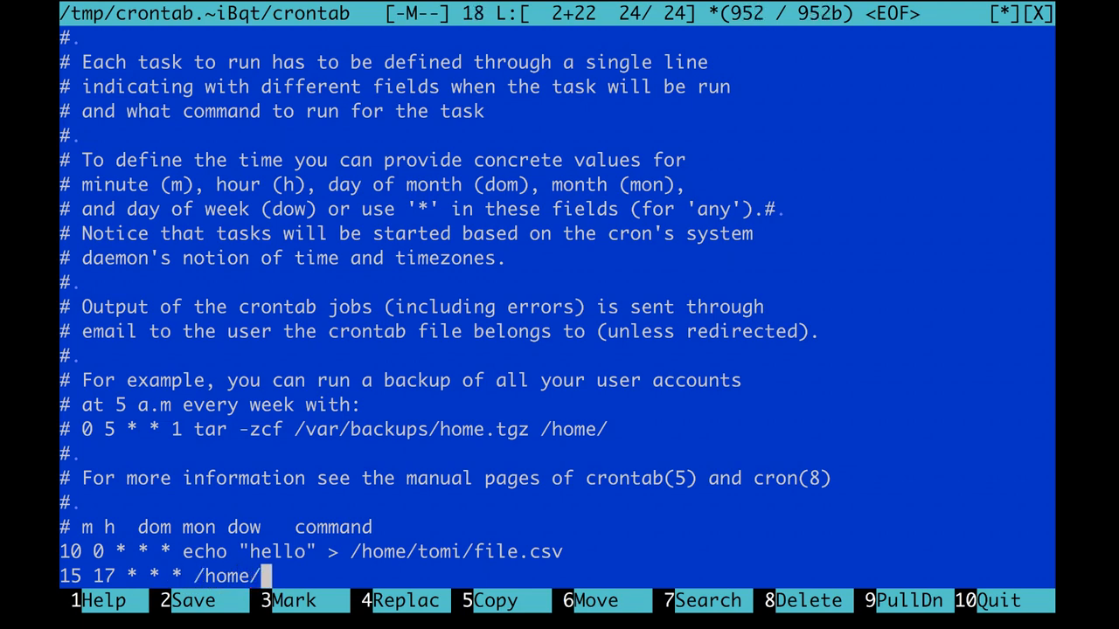
type("tomi/testsr")
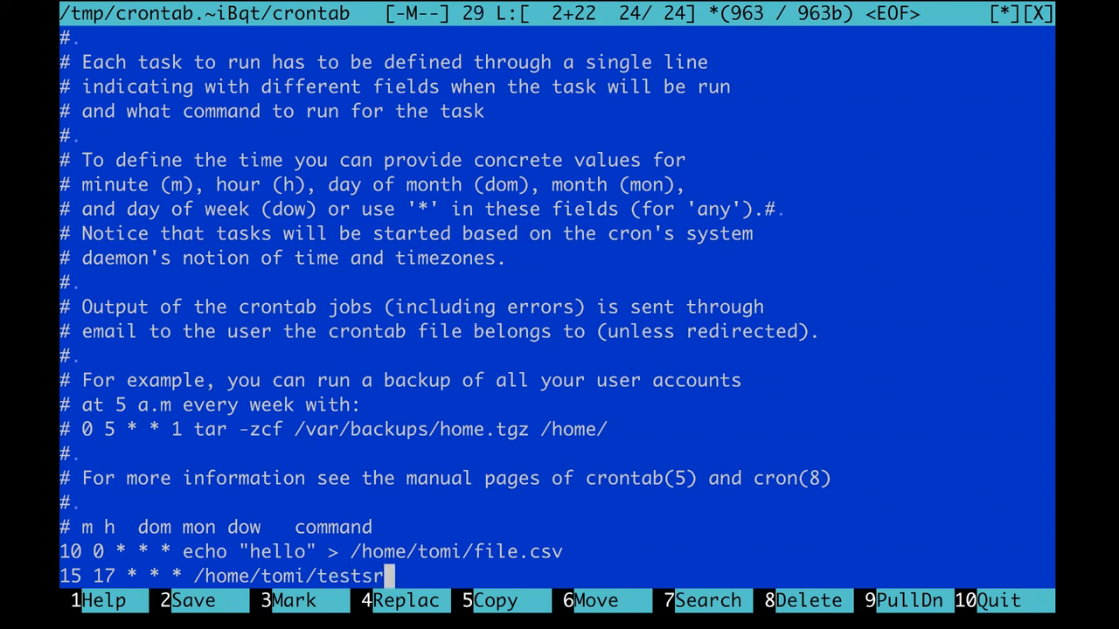
type("cript.s")
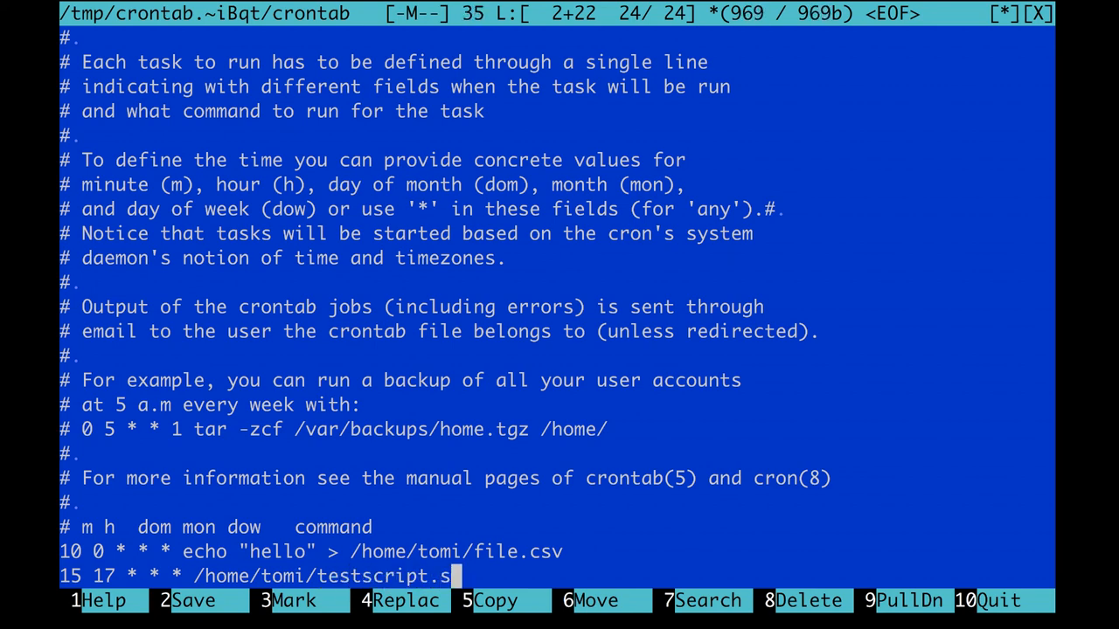
type("h")
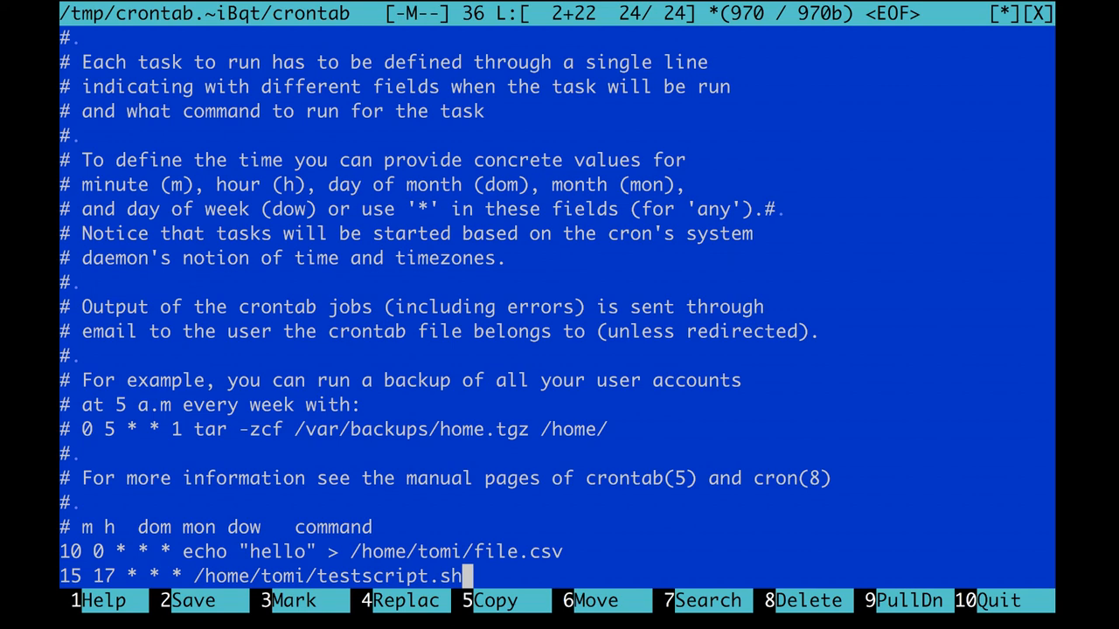
mouse_move(672, 357)
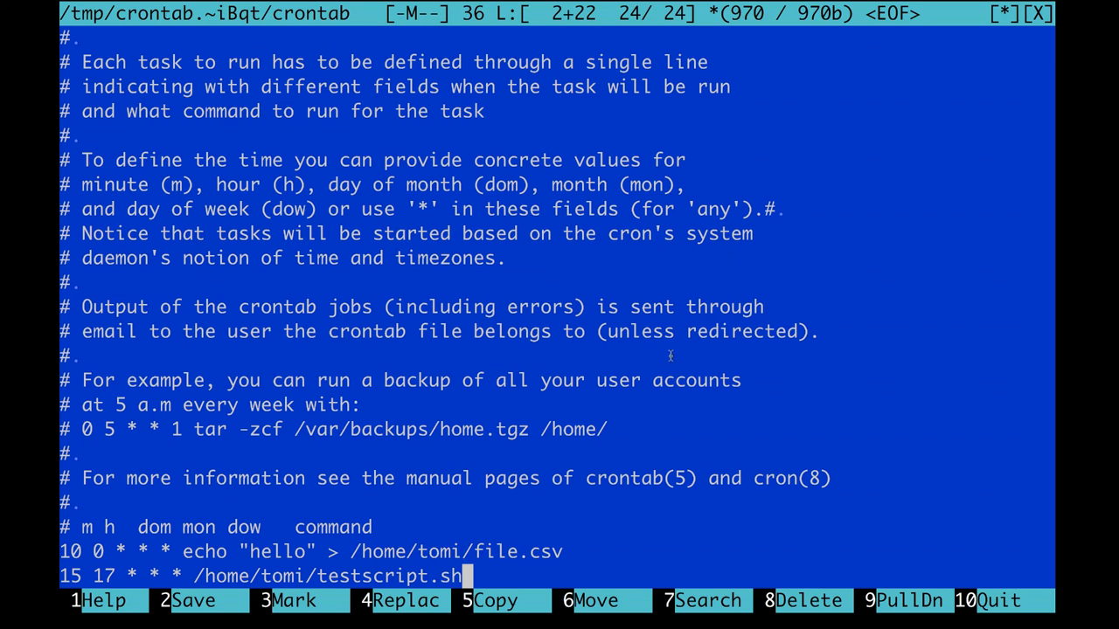
key("Return")
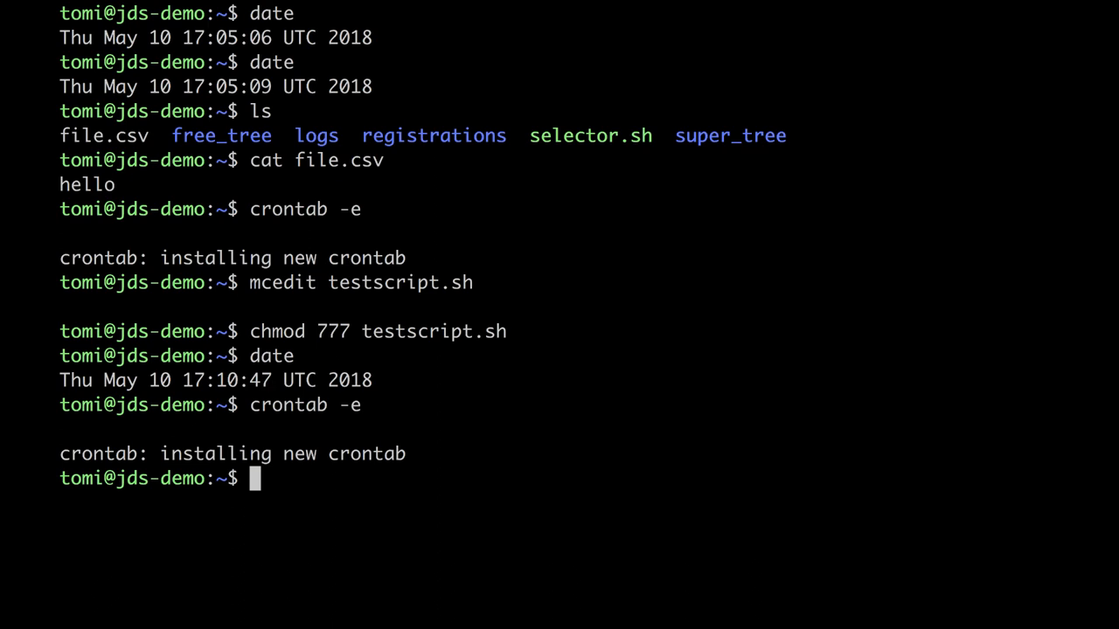
Clear the screen, check date reads 17:15, list the home folder showing file2.csv, and begin cat file2.csv
type("cle")
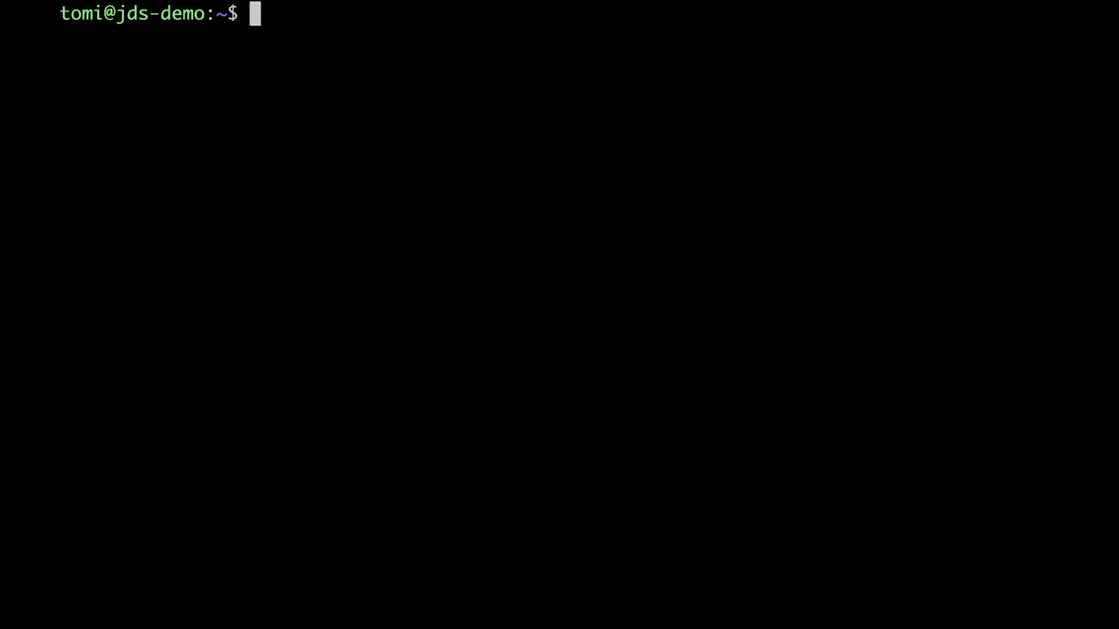
type("date")
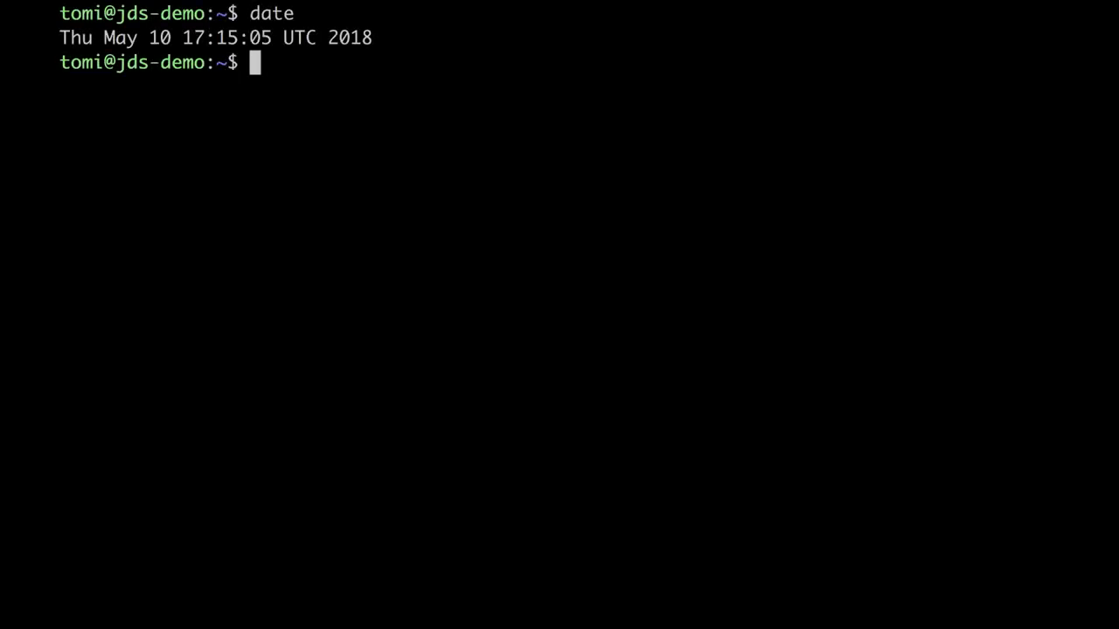
type("ls")
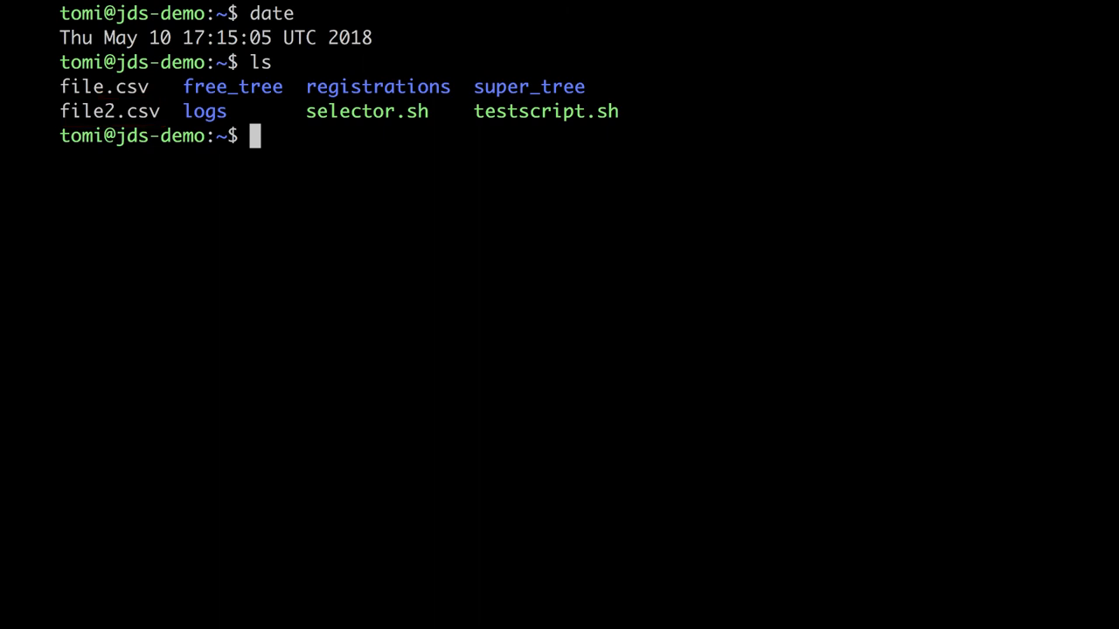
type("cat file")
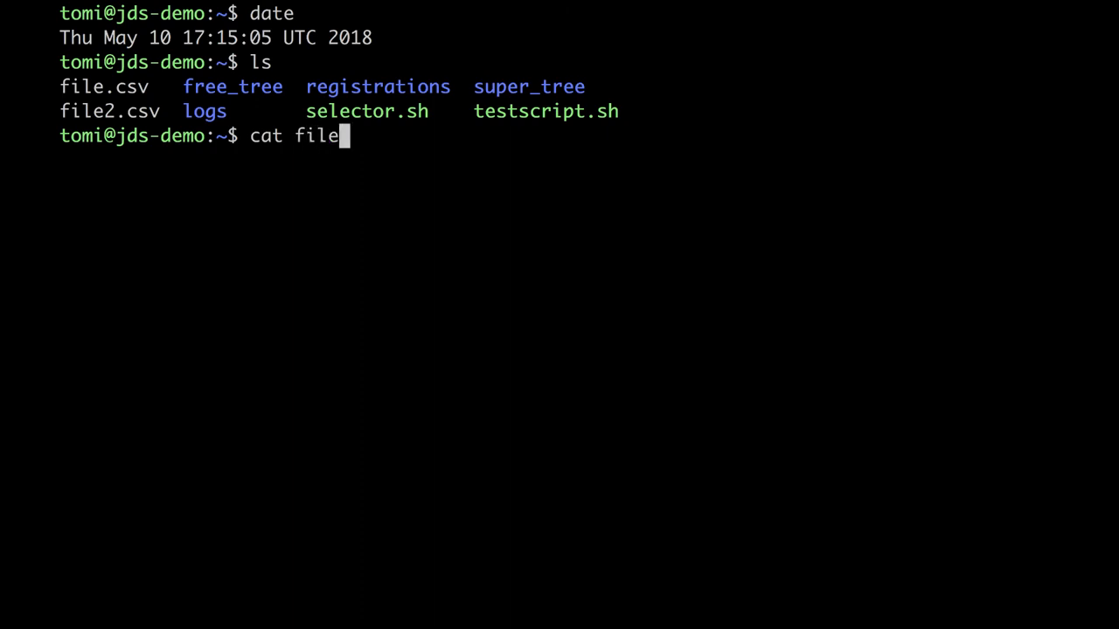